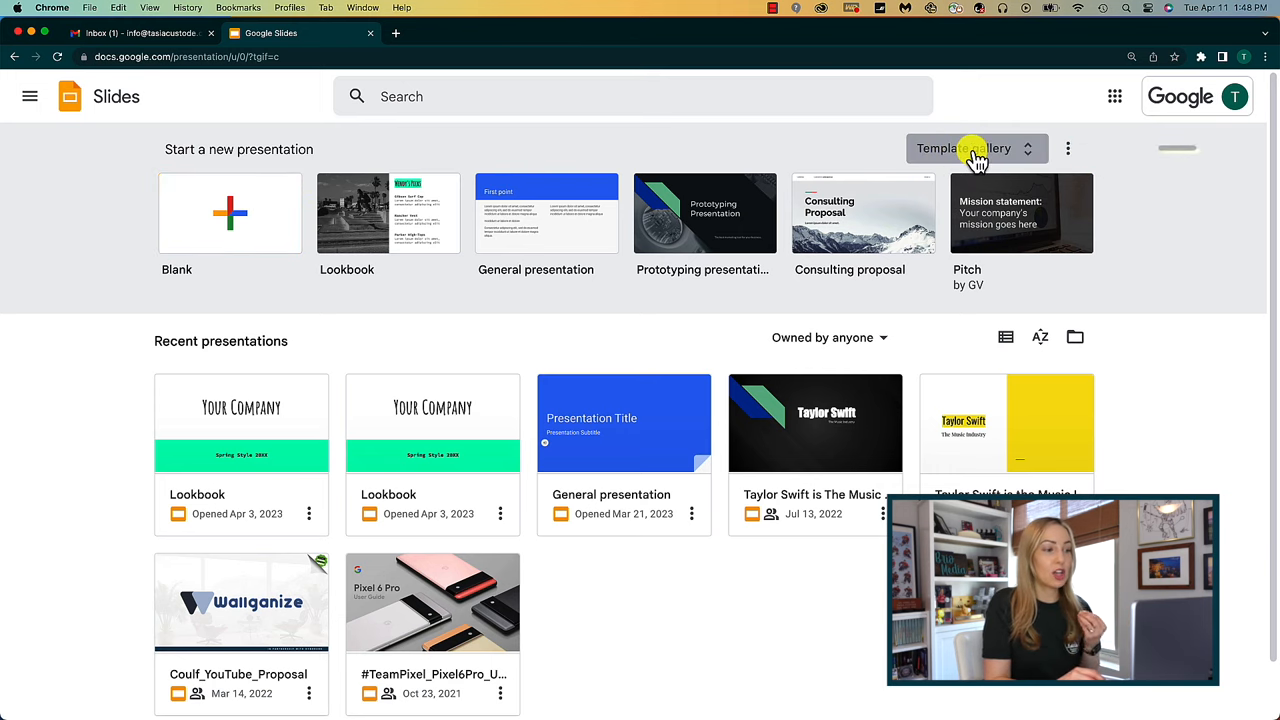
Browse the Template gallery to find and start from the Lookbook template
left_click(965, 148)
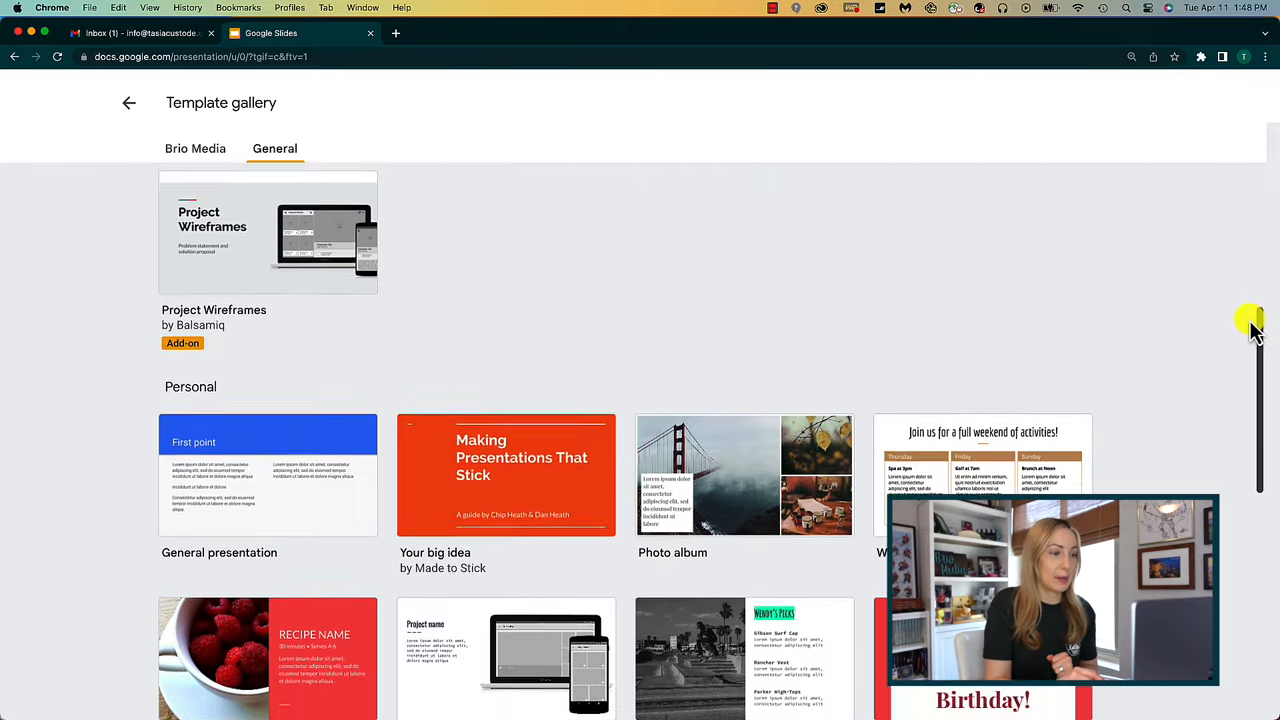
scroll("down", 3)
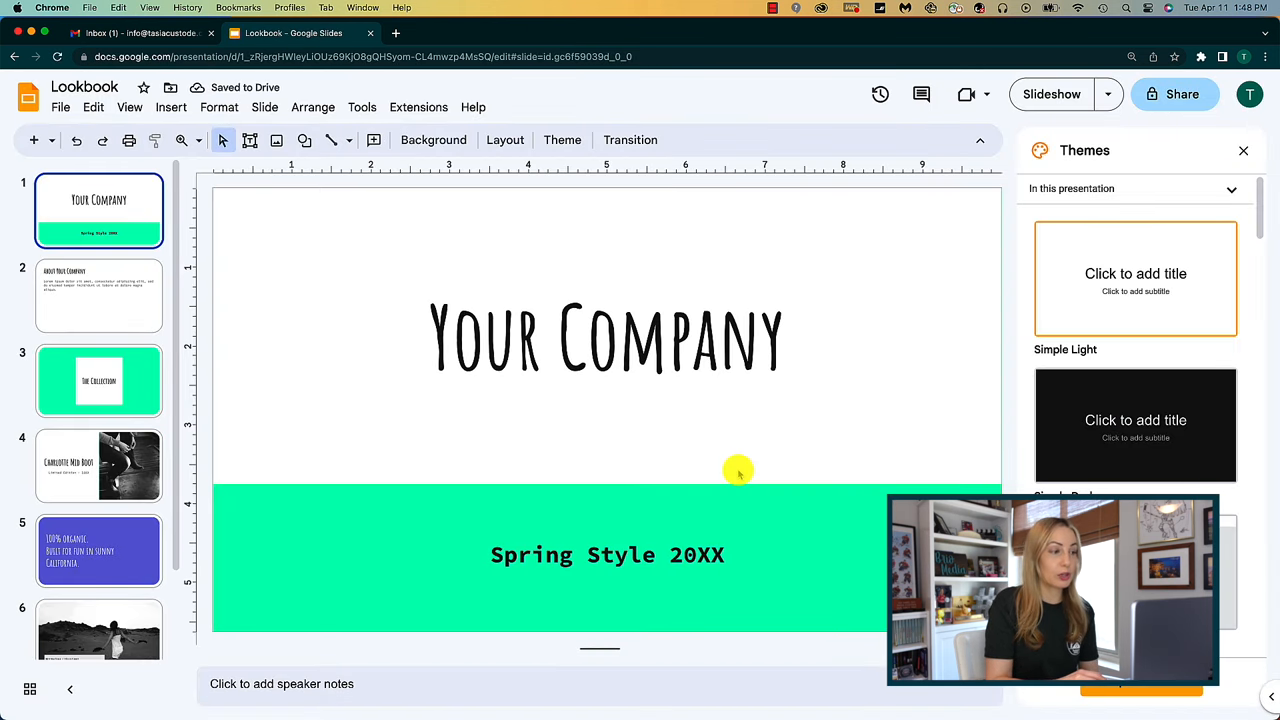
mouse_move(418, 318)
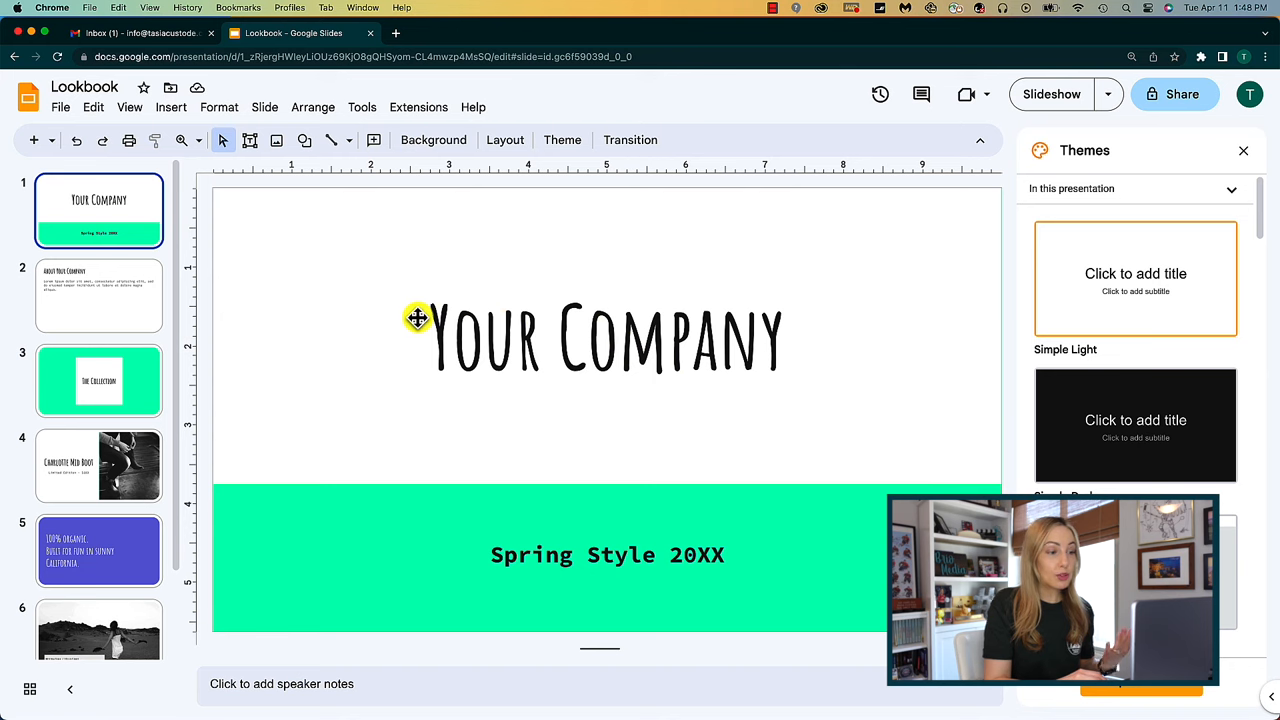
Select the 'Your Company' cover title and make it bold
double_click(607, 337)
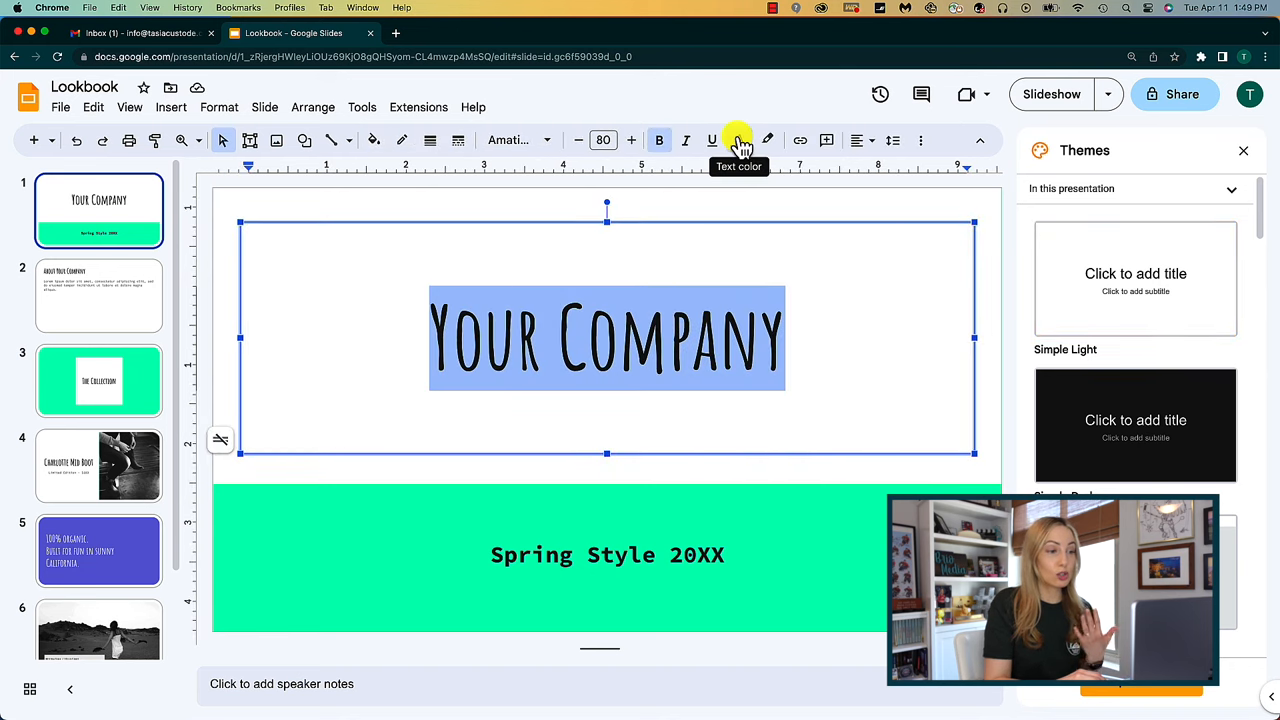
mouse_move(659, 140)
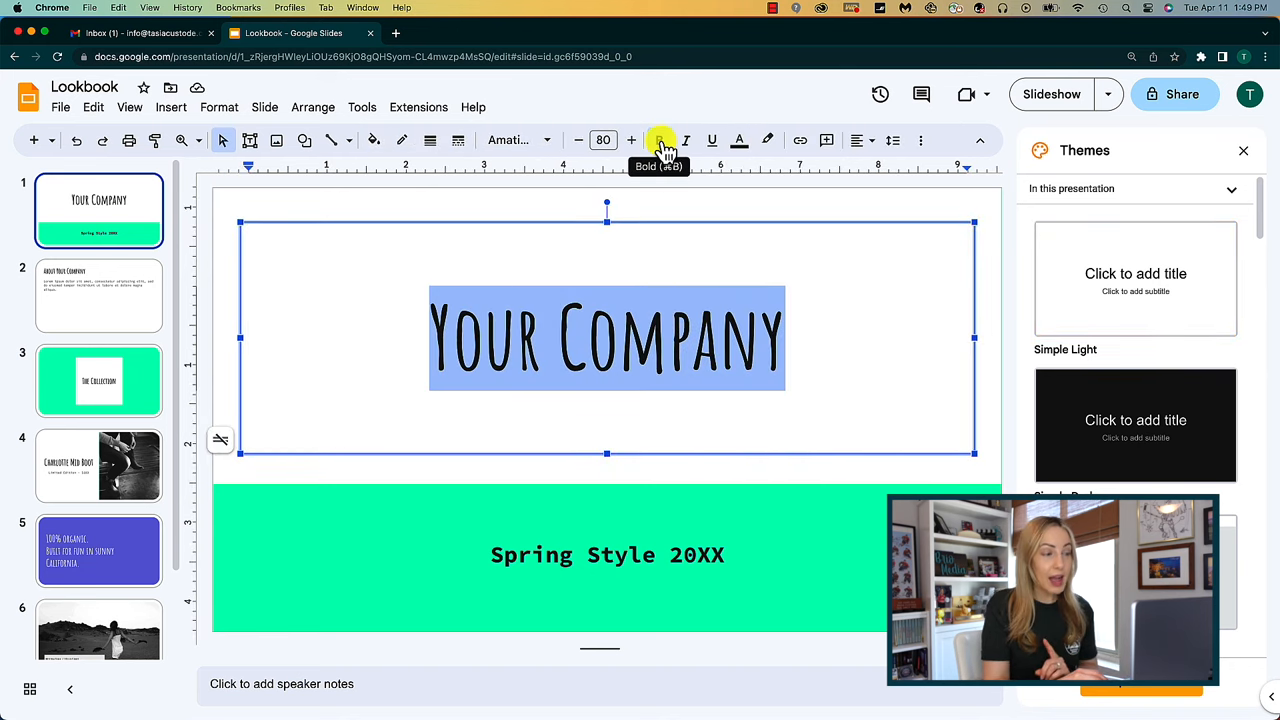
left_click(510, 140)
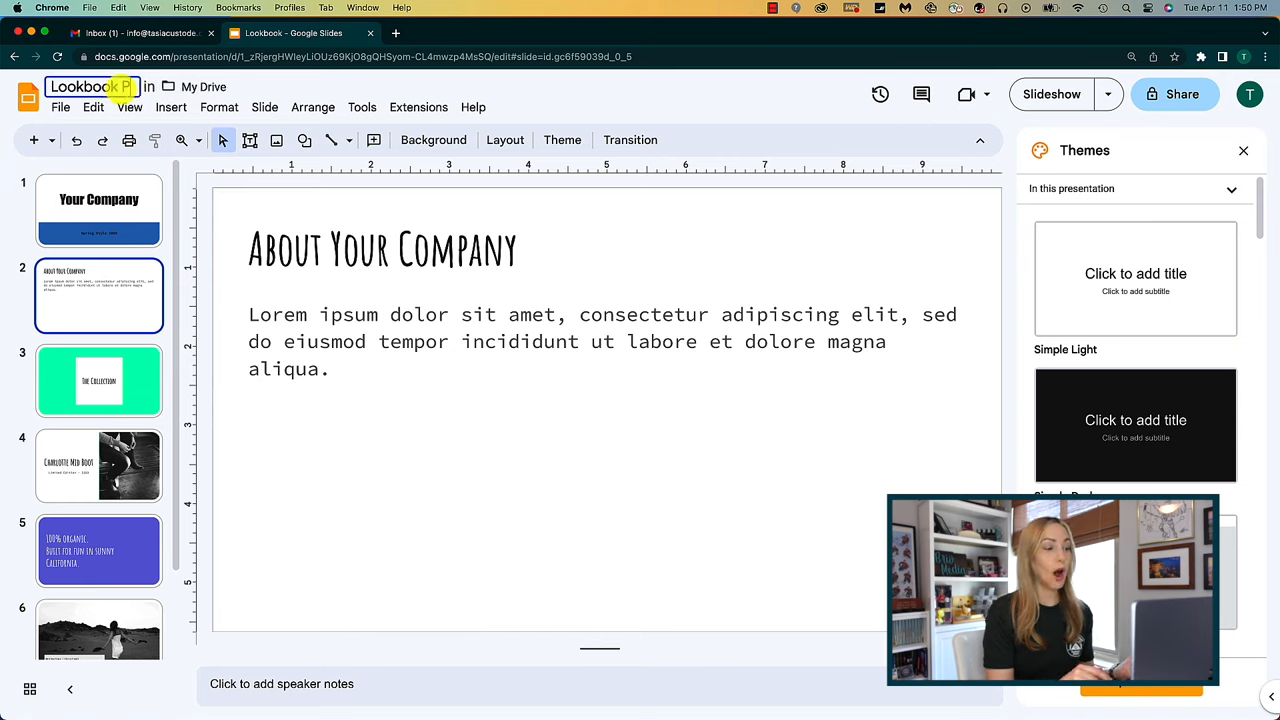
Name the file 'Lookbook Presentation Template' and view the File > Make a copy options
type("Presentation Template")
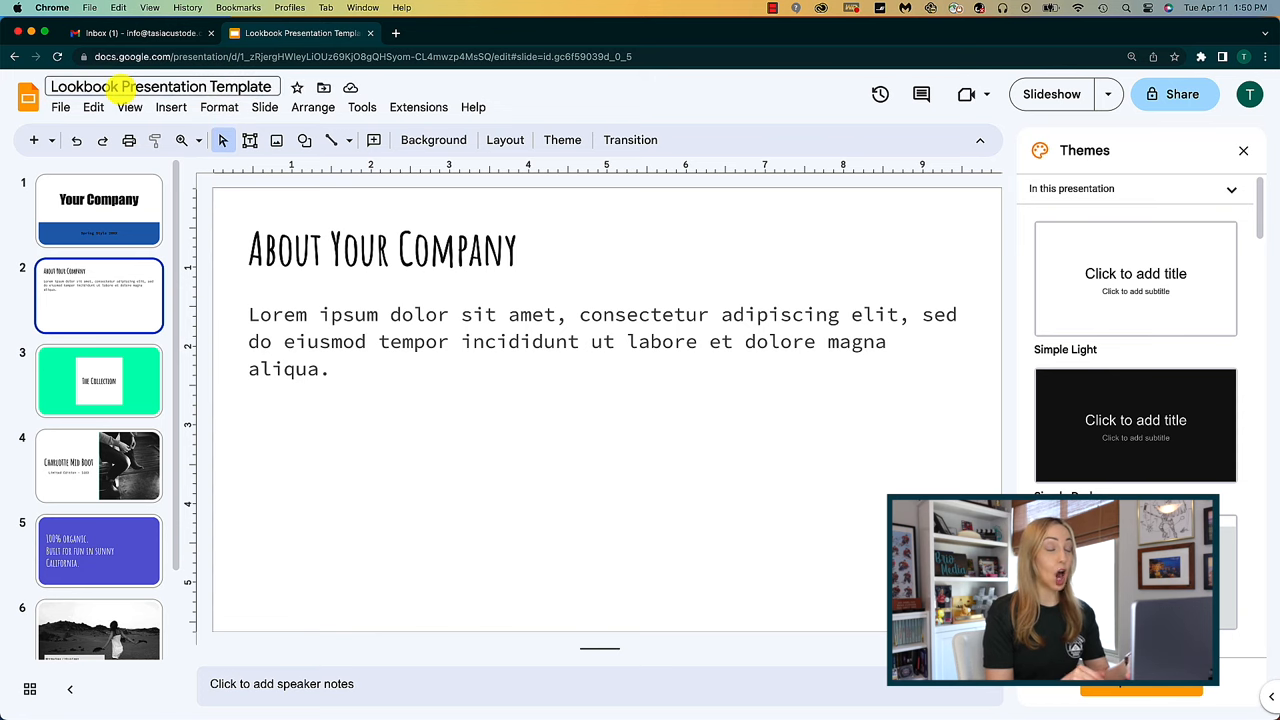
left_click(60, 107)
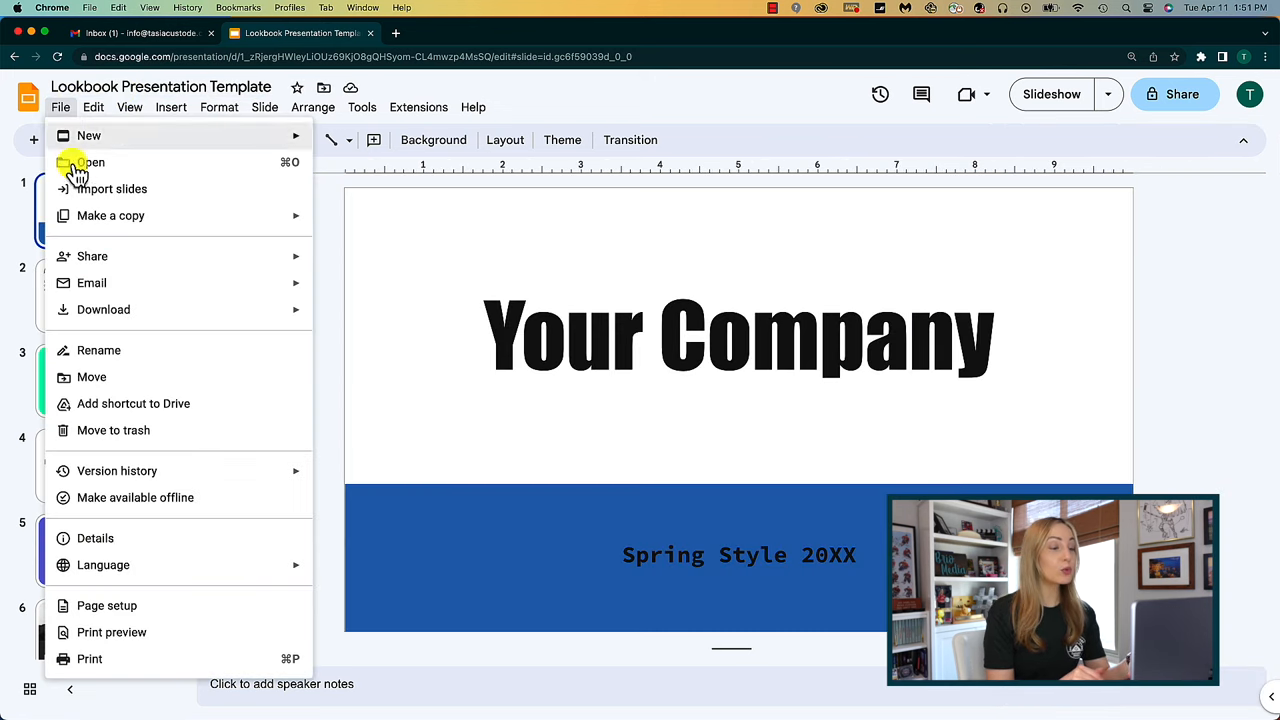
left_click(110, 215)
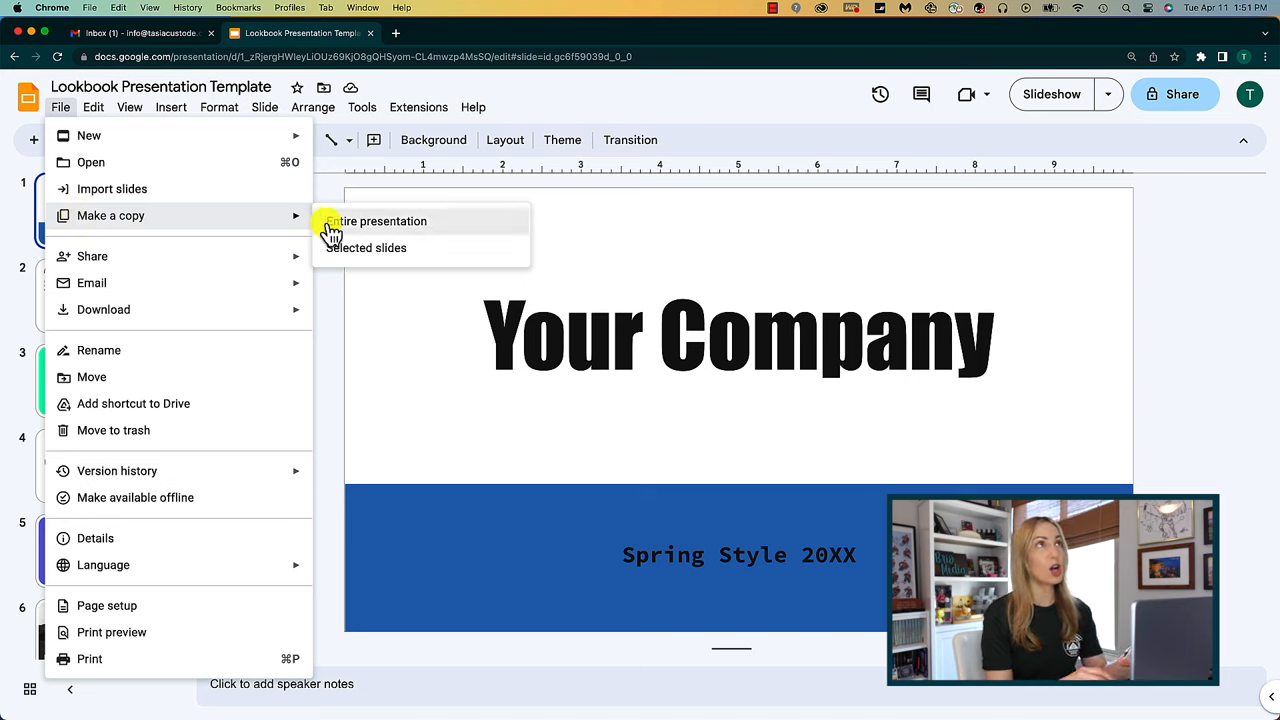
mouse_move(442, 260)
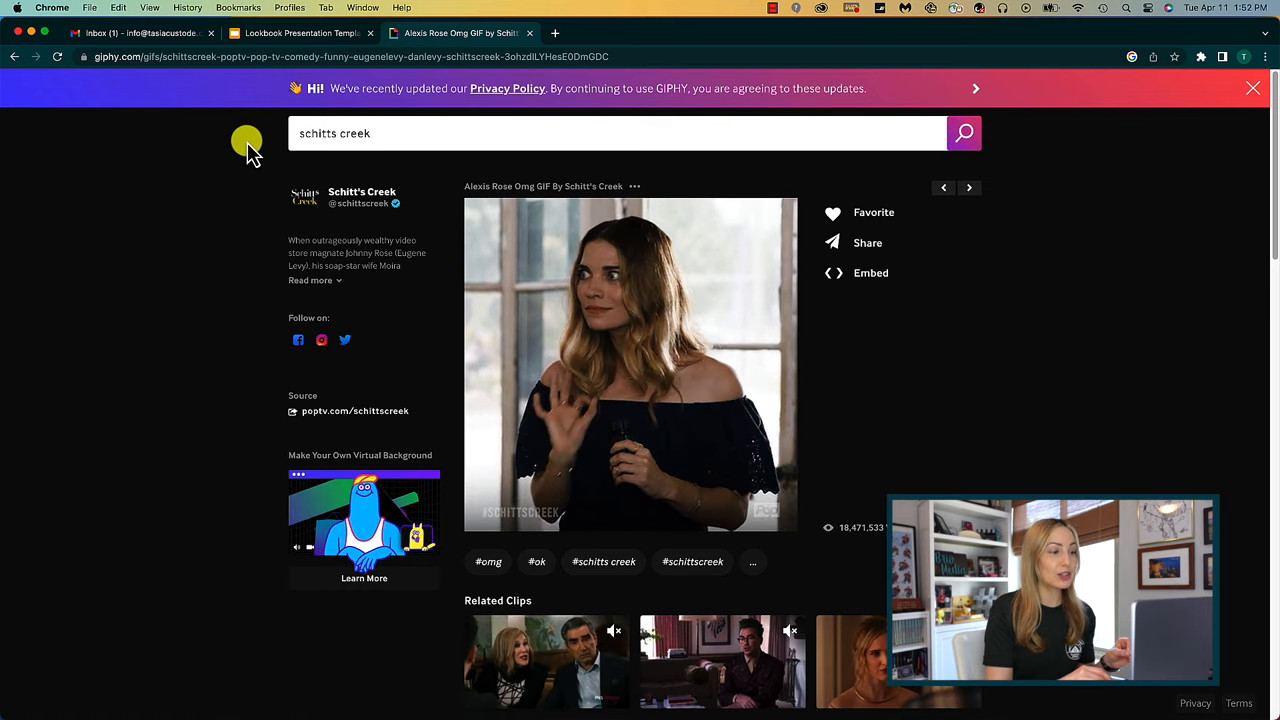
On the About Your Company slide, bring up Insert > Image > By URL, then go to GIPHY
left_click(298, 33)
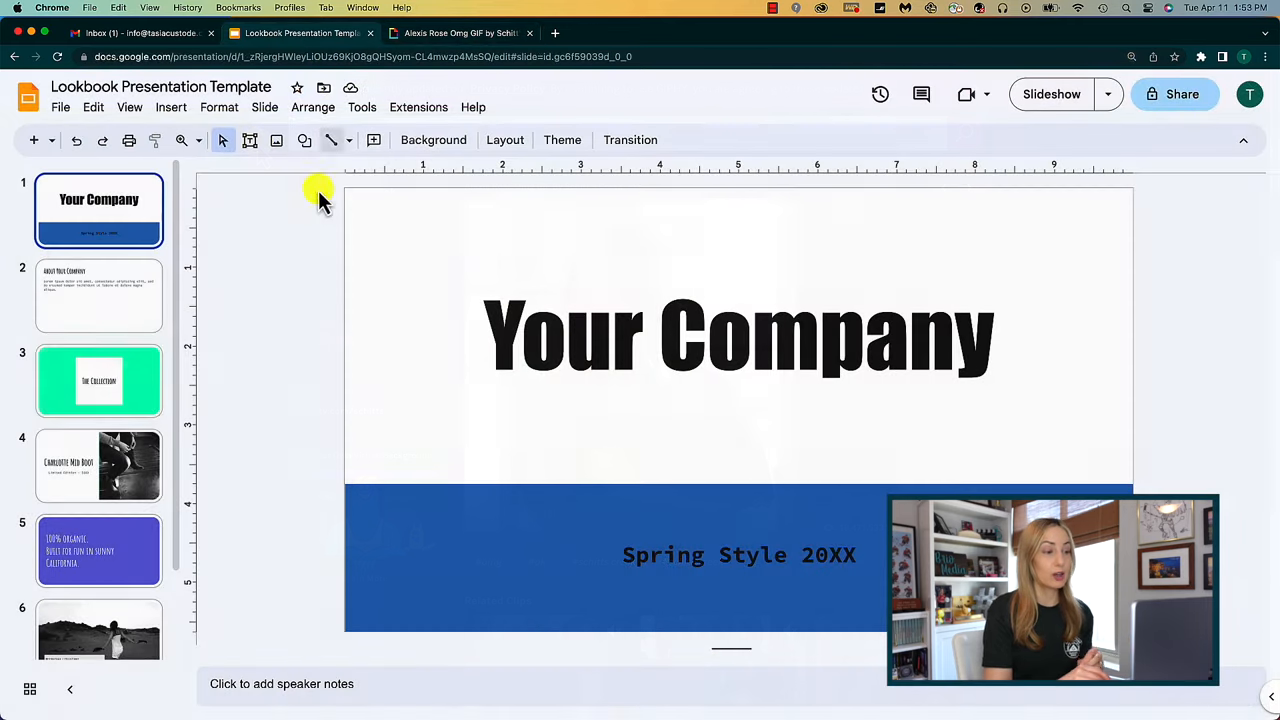
left_click(99, 295)
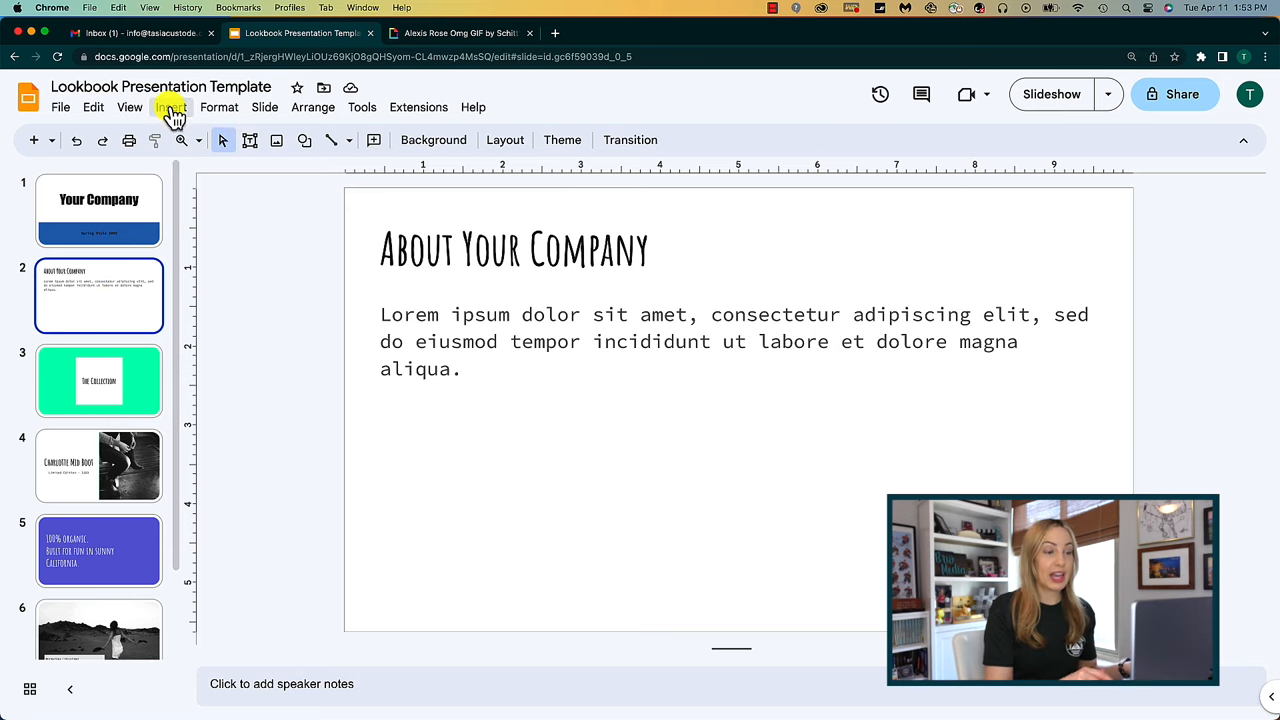
left_click(171, 107)
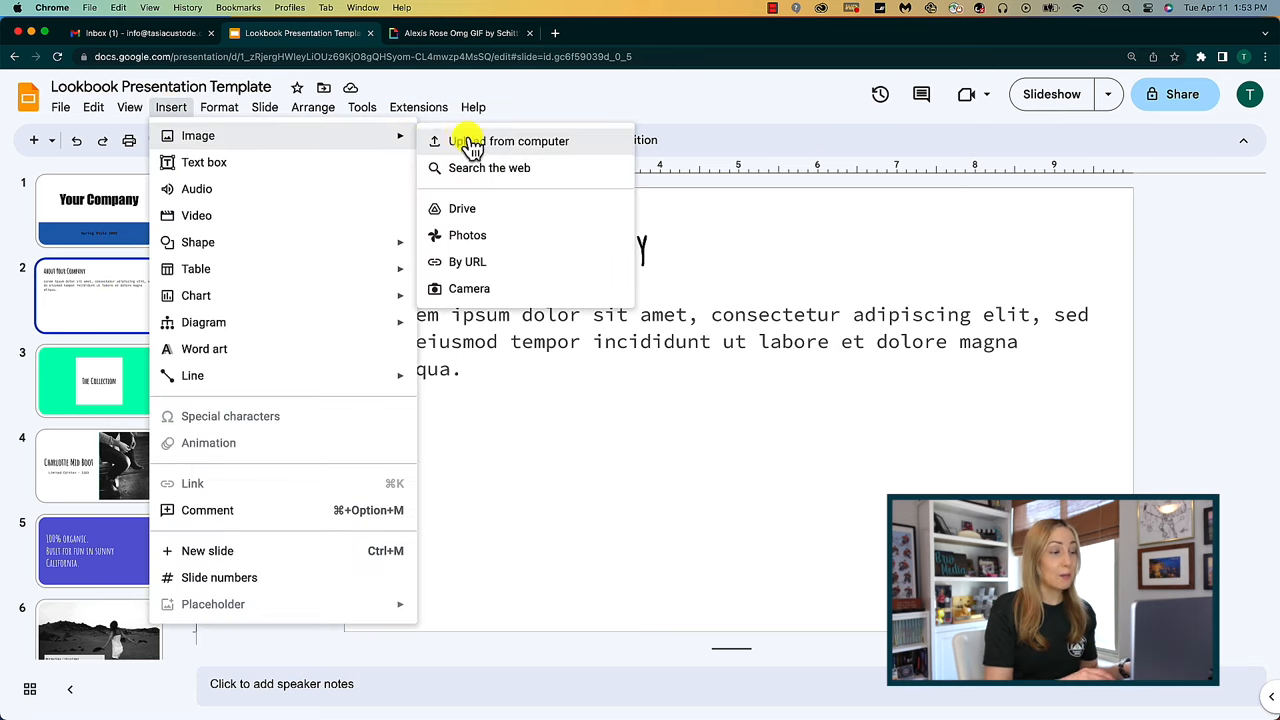
left_click(467, 261)
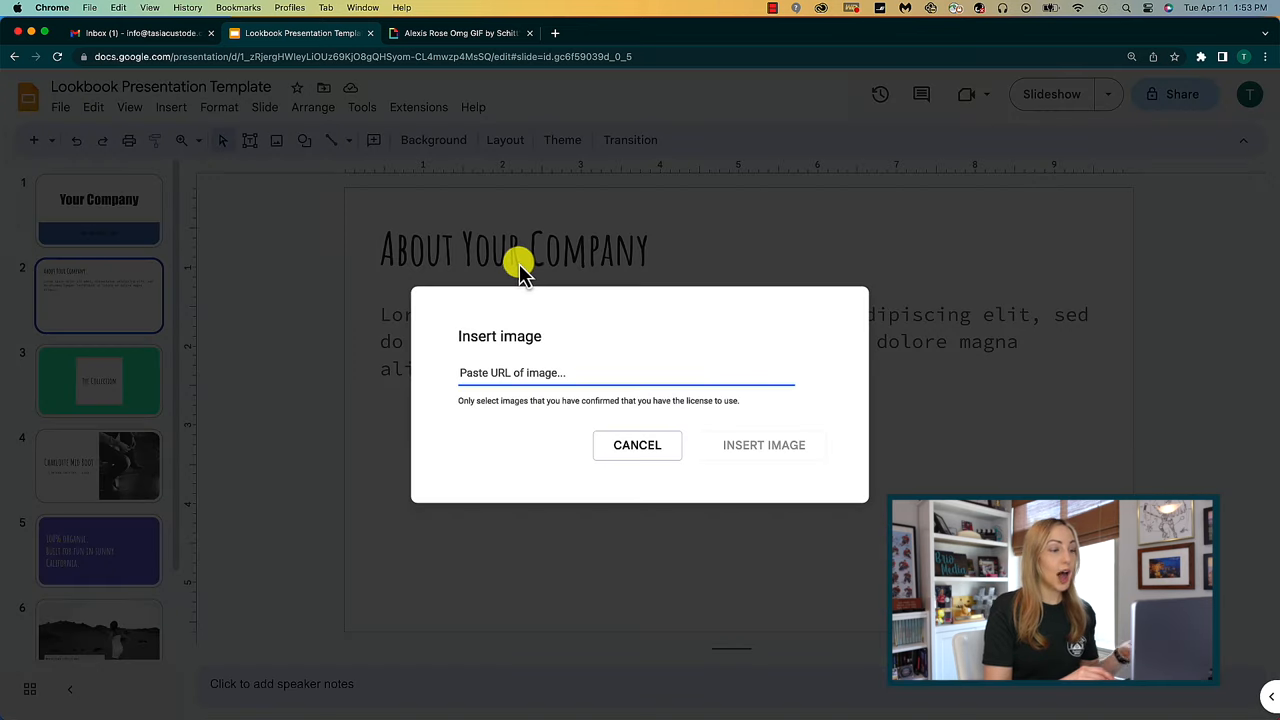
left_click(460, 33)
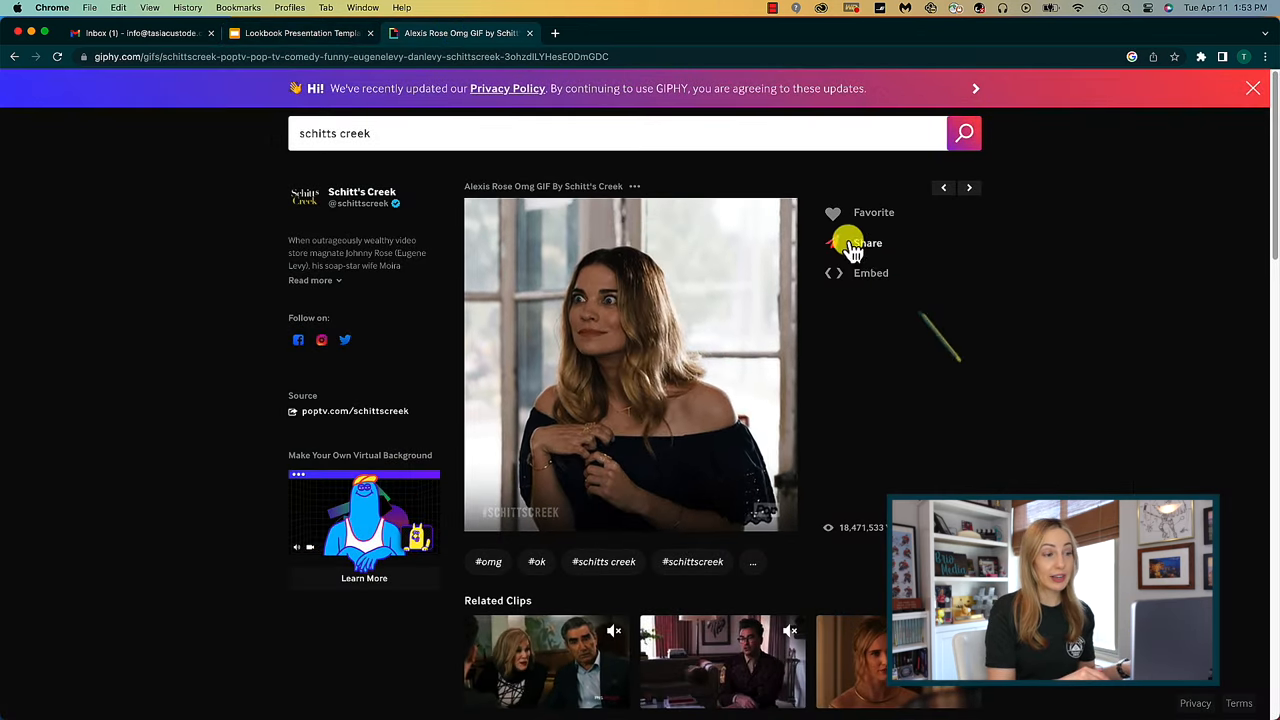
Copy the Schitt's Creek GIF link from GIPHY's Share options and return to Slides
left_click(867, 242)
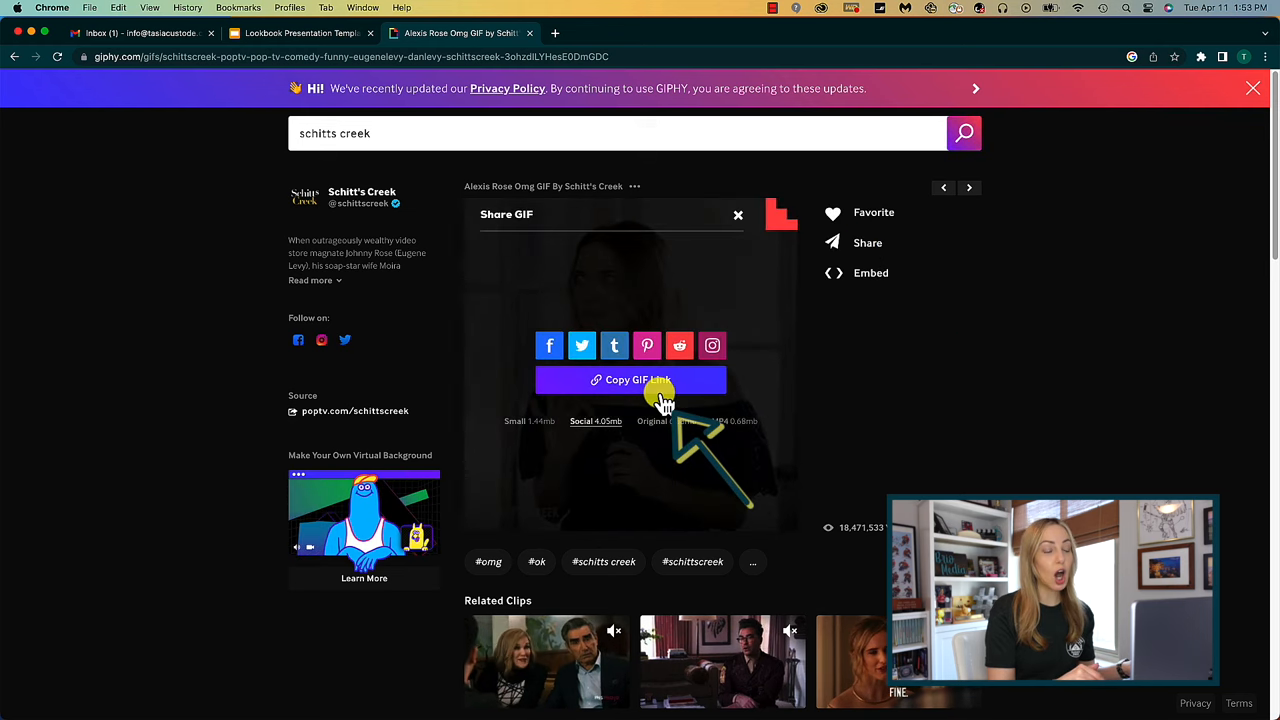
left_click(630, 380)
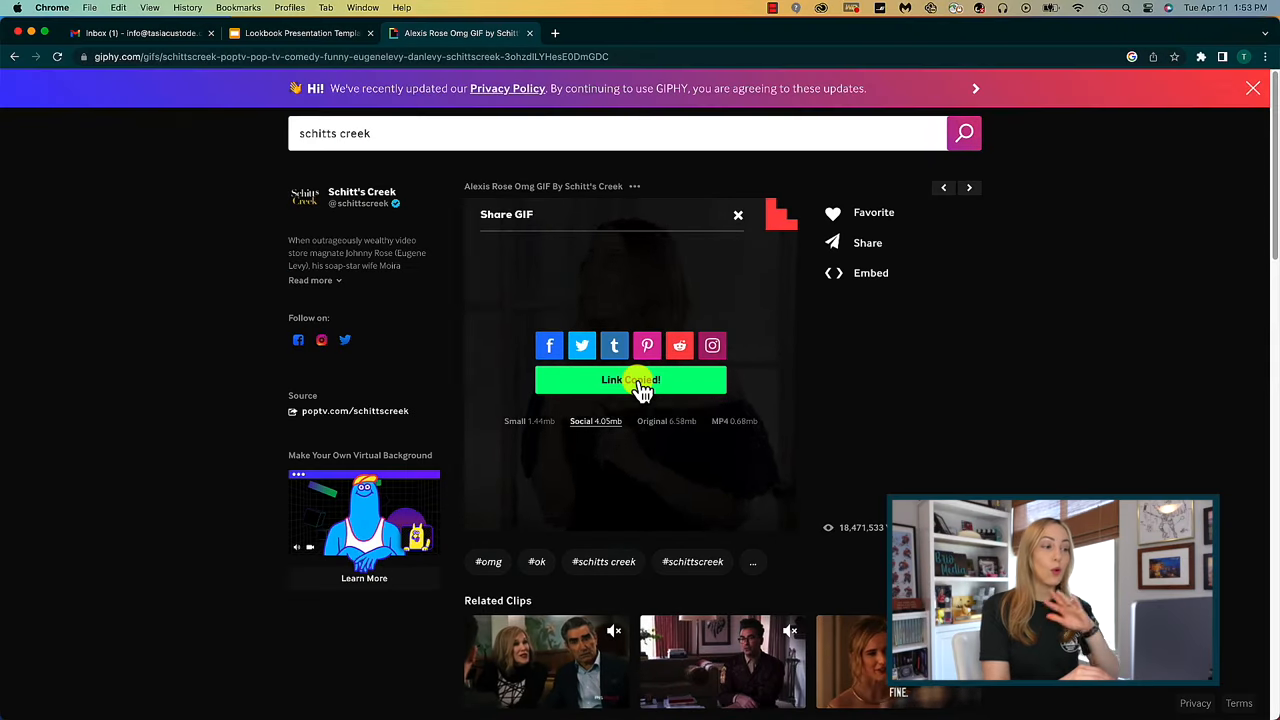
left_click(300, 33)
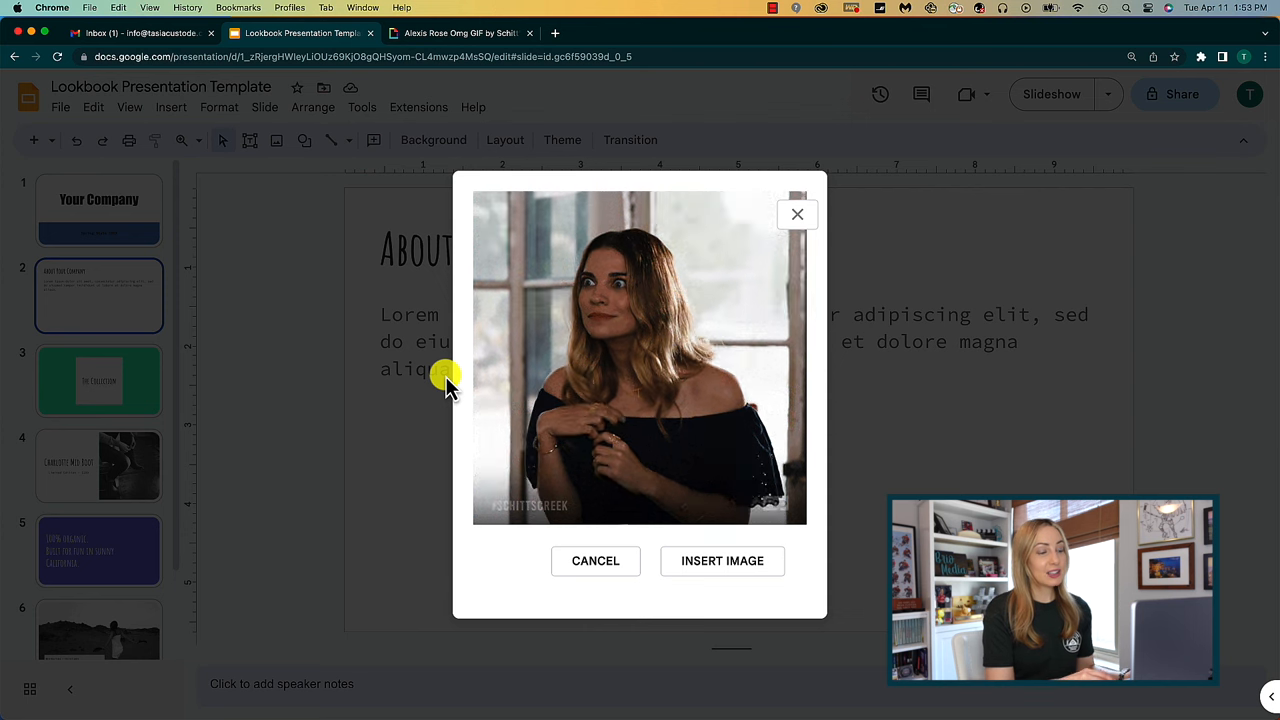
Insert the previewed GIF below the About Your Company body text, then revisit GIPHY
left_click(722, 560)
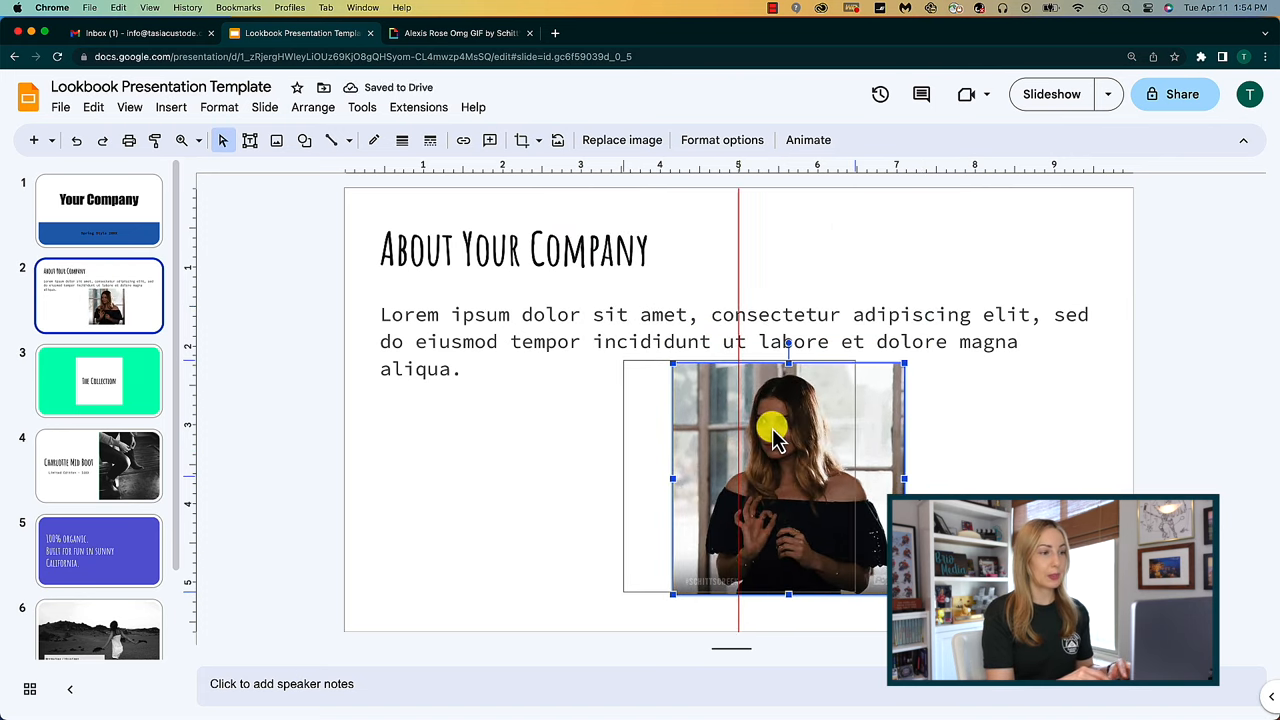
left_click(459, 33)
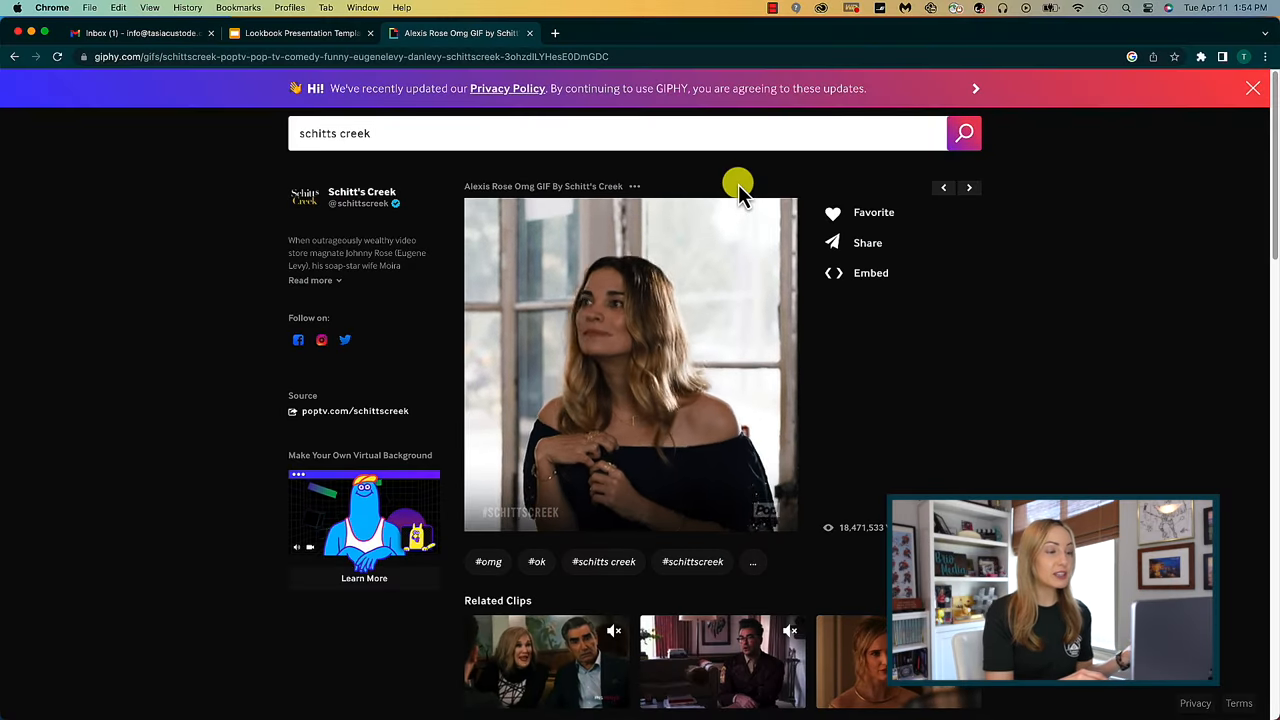
Save the Schitt's Creek GIF to the computer as 'Giphy example'
right_click(605, 305)
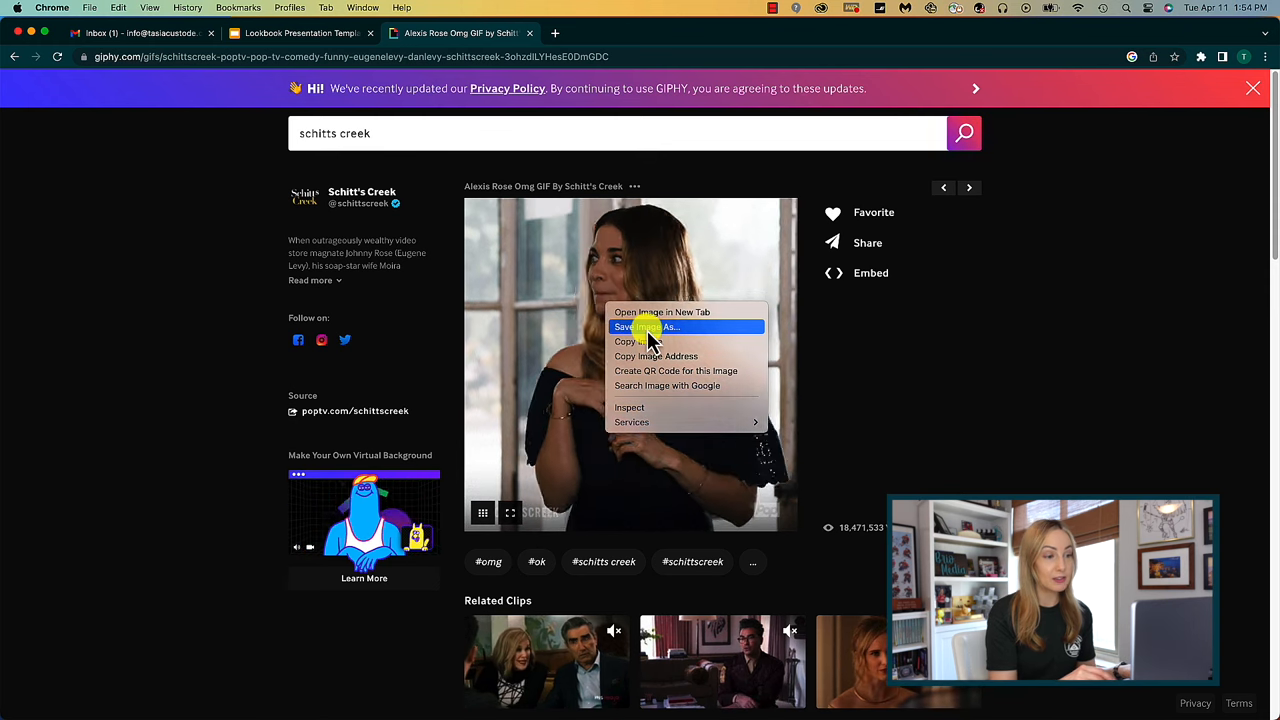
left_click(645, 326)
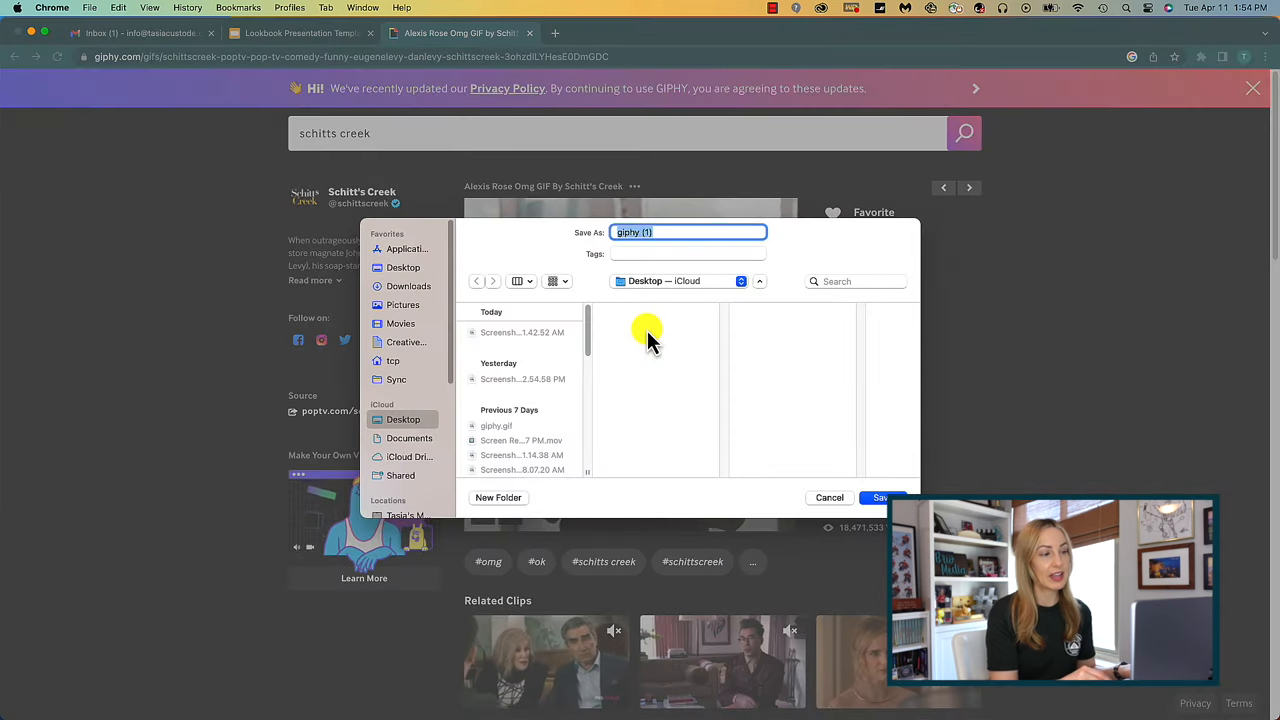
type("Giphy example")
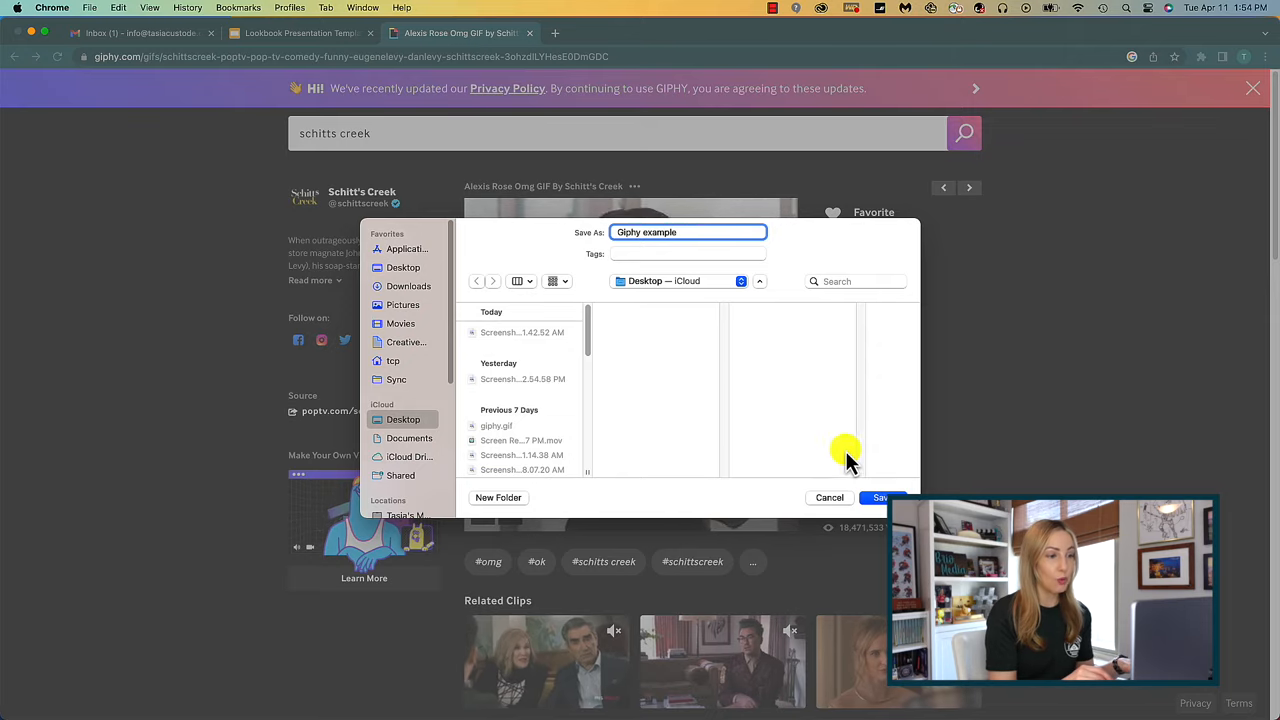
left_click(880, 497)
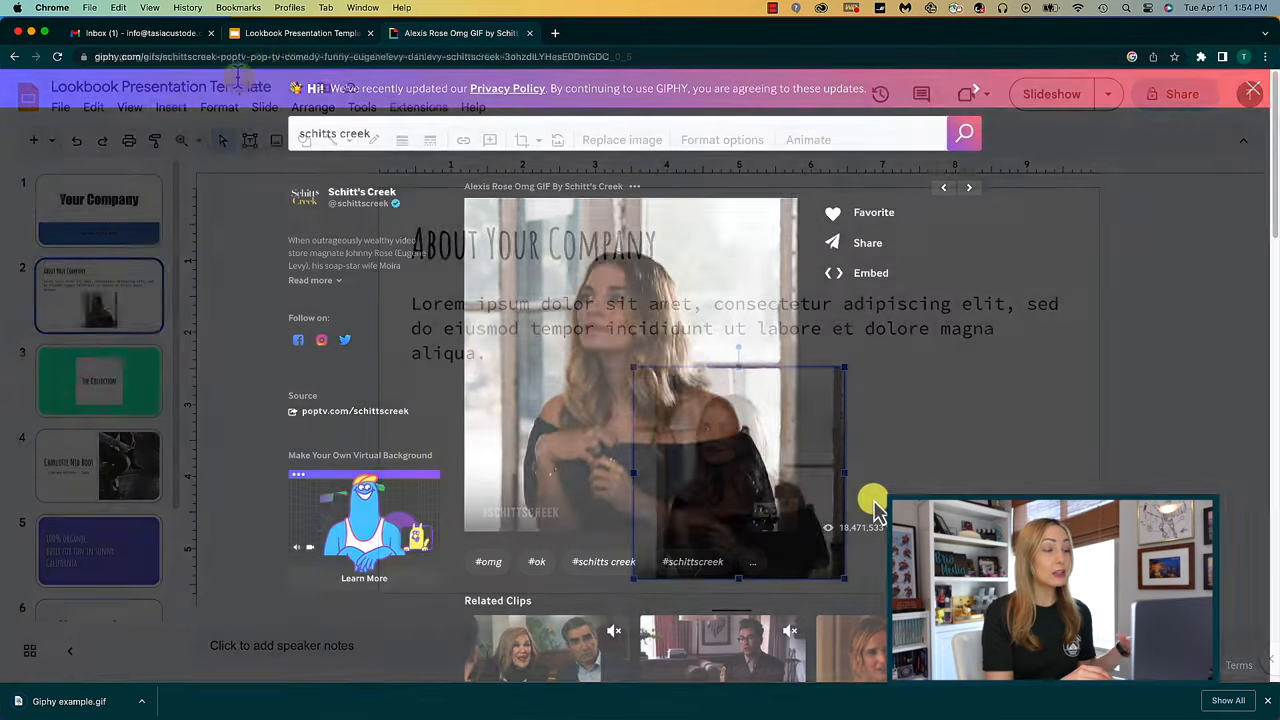
Upload Giphy example.gif from the computer onto the About Your Company slide
left_click(171, 107)
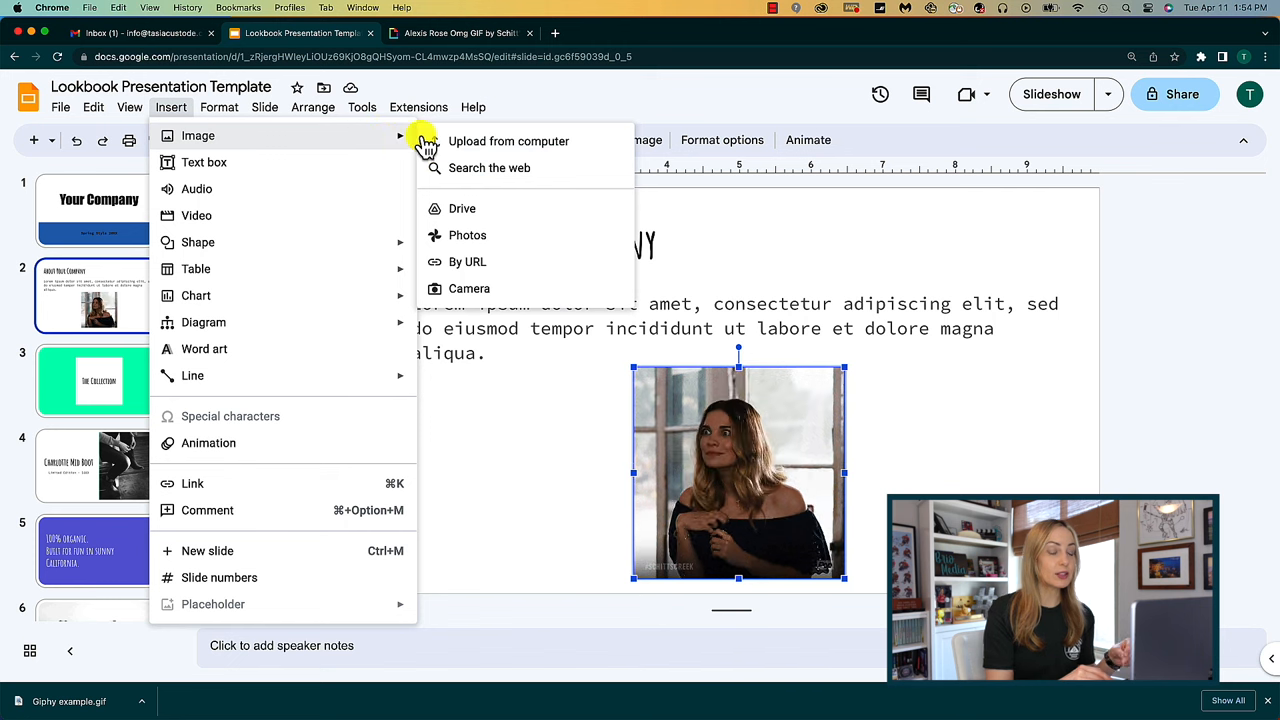
left_click(508, 141)
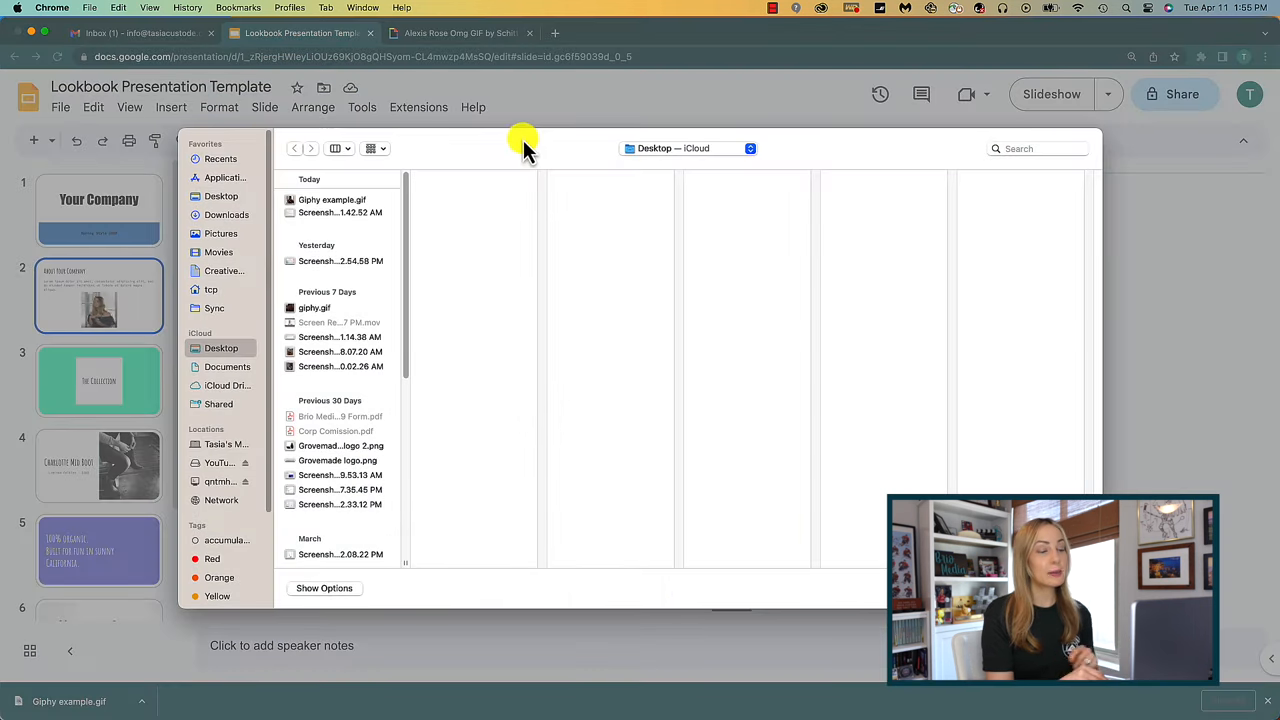
left_click(332, 199)
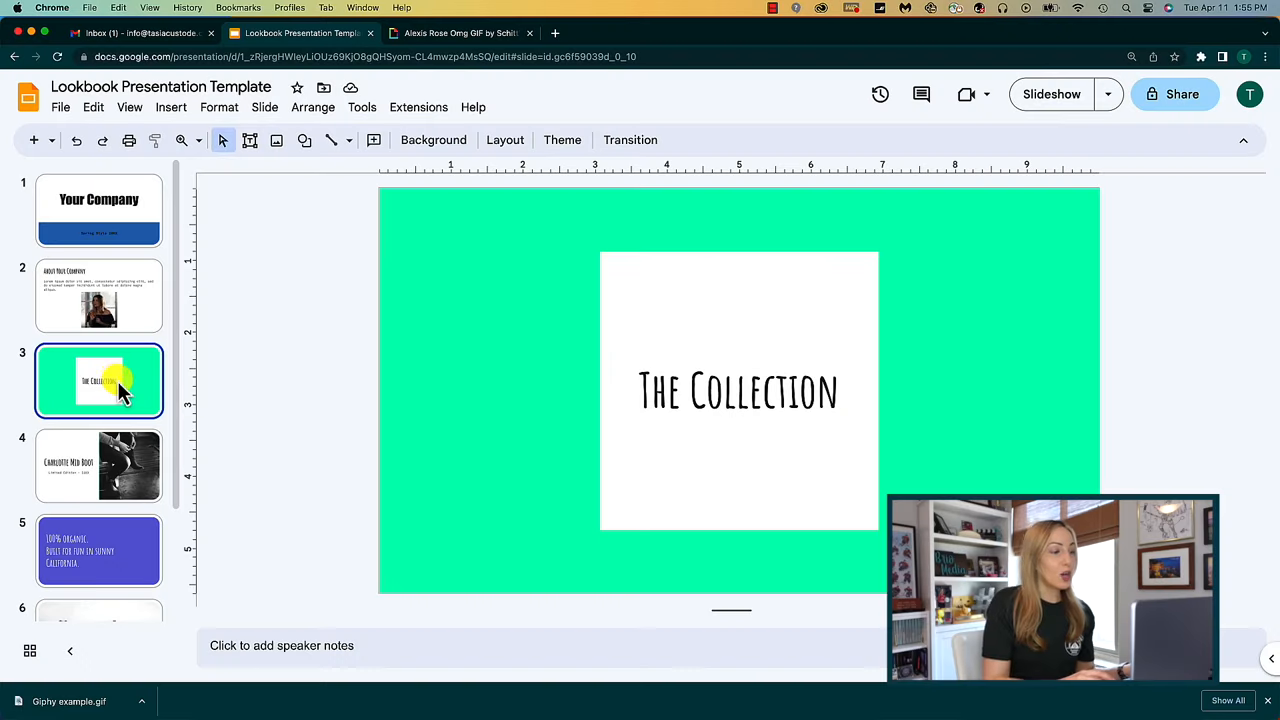
Apply a Flip transition at near-fast speed to all slides
right_click(99, 380)
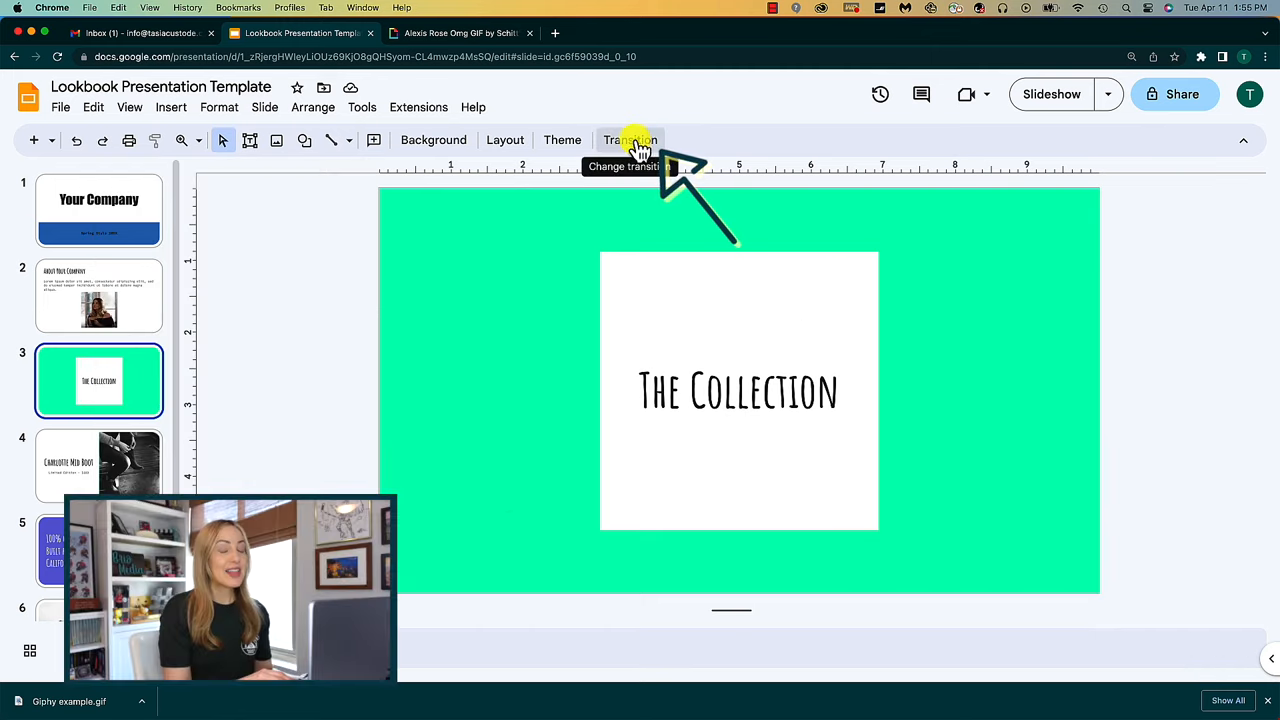
left_click(630, 140)
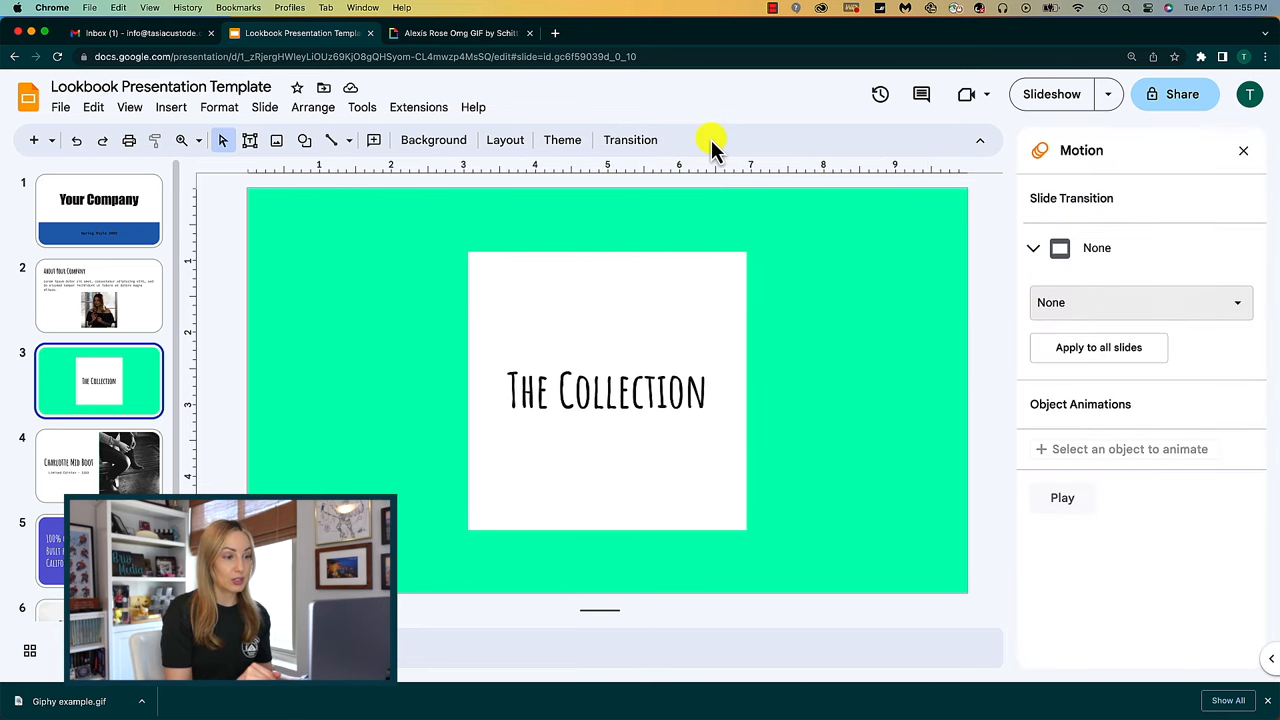
mouse_move(730, 145)
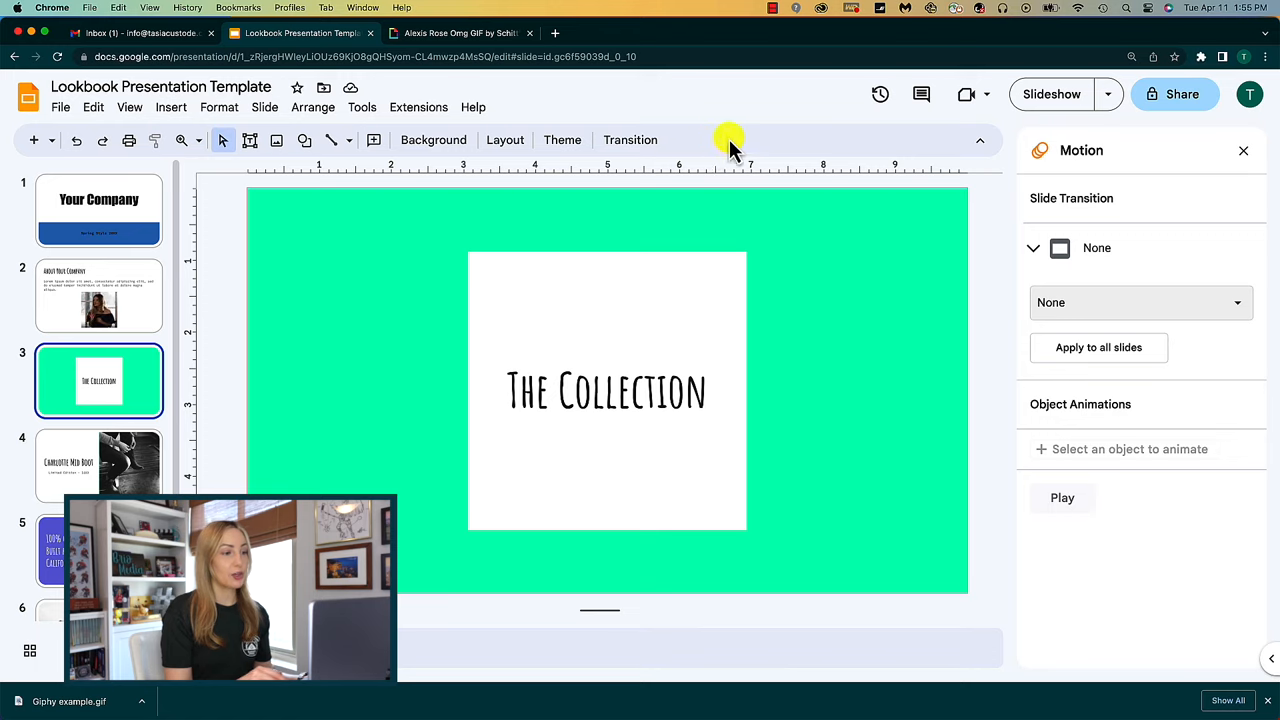
left_click(1140, 302)
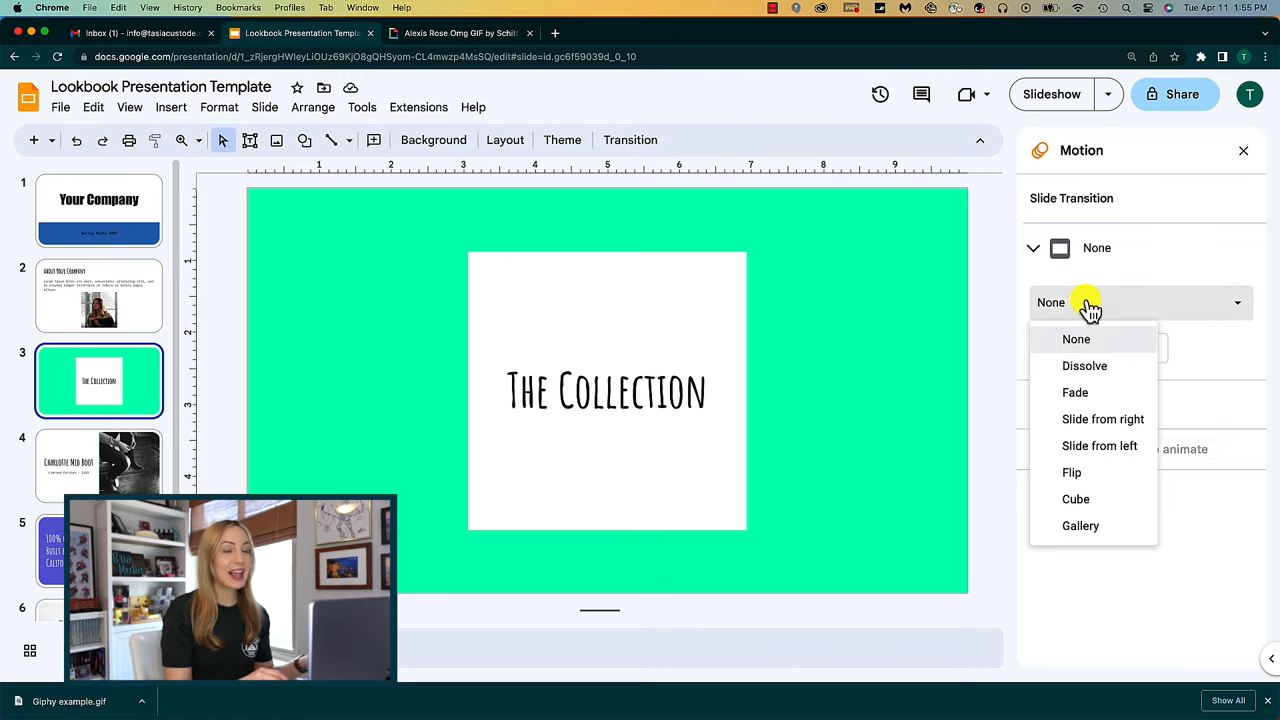
left_click(1071, 472)
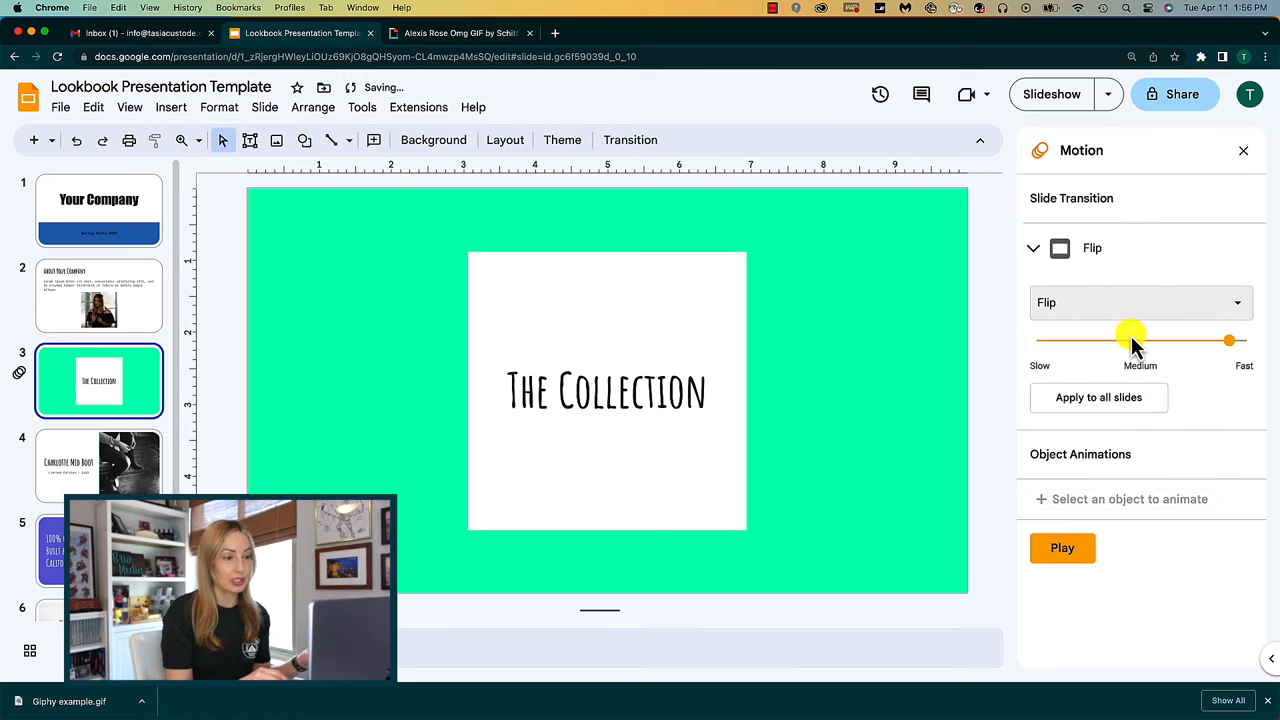
left_click_drag(1130, 341, 1230, 341)
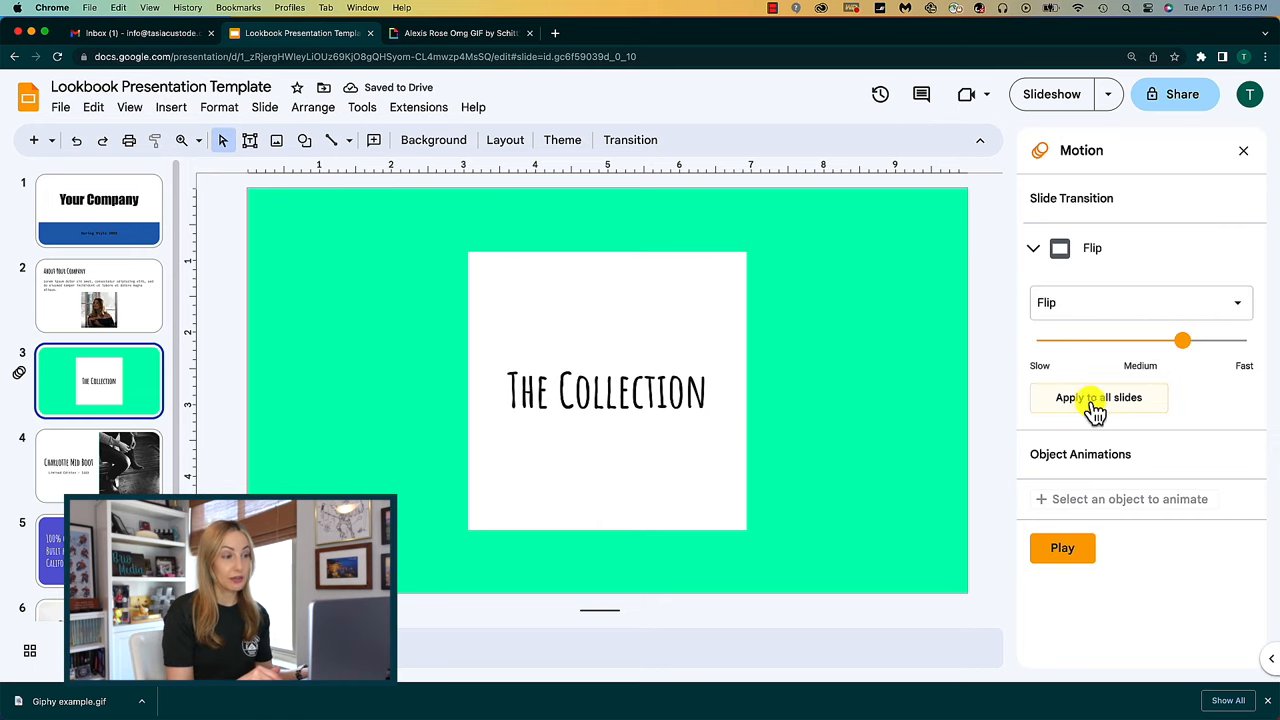
left_click(1099, 397)
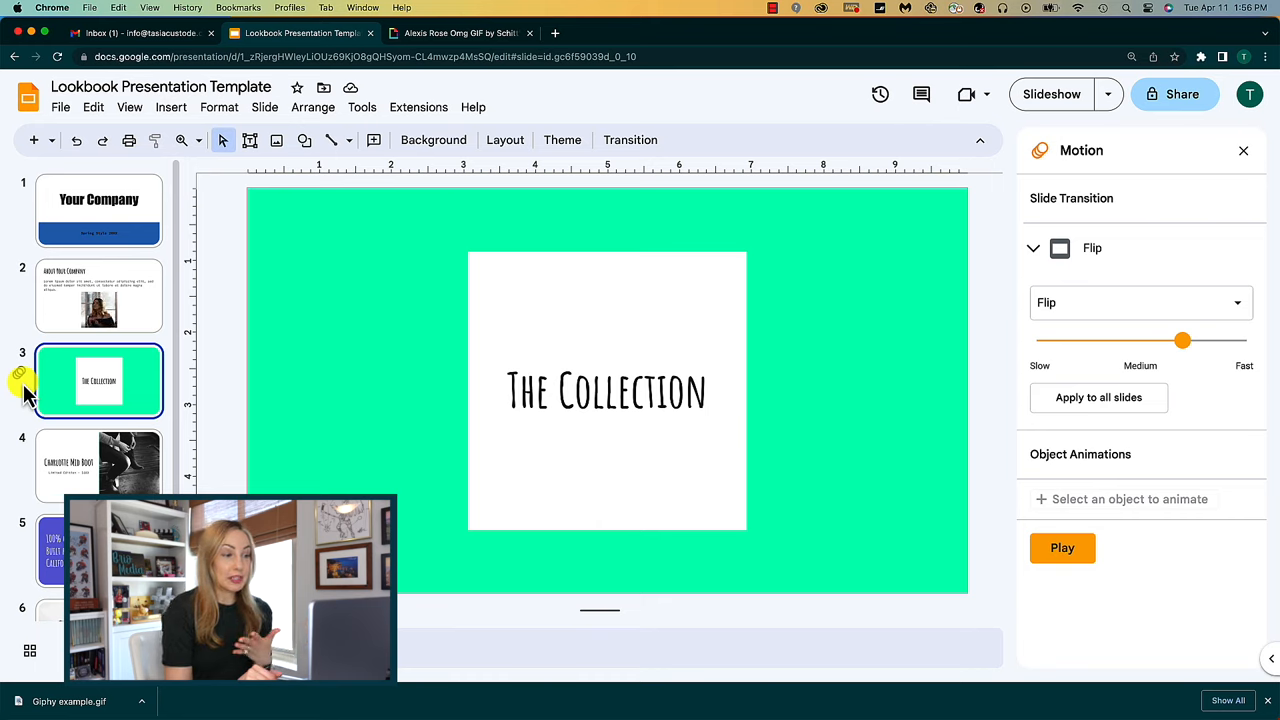
Give The Collection box a Fade in animation on click at medium speed, then preview it
left_click(605, 390)
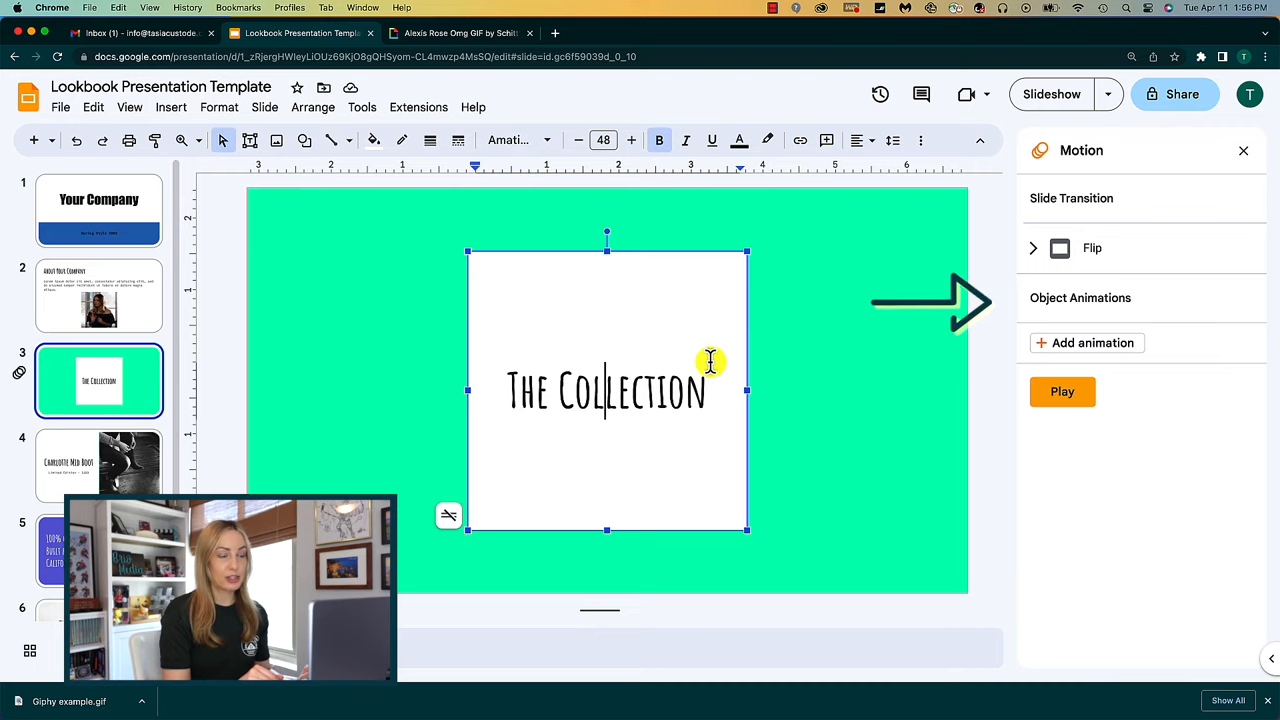
mouse_move(1250, 157)
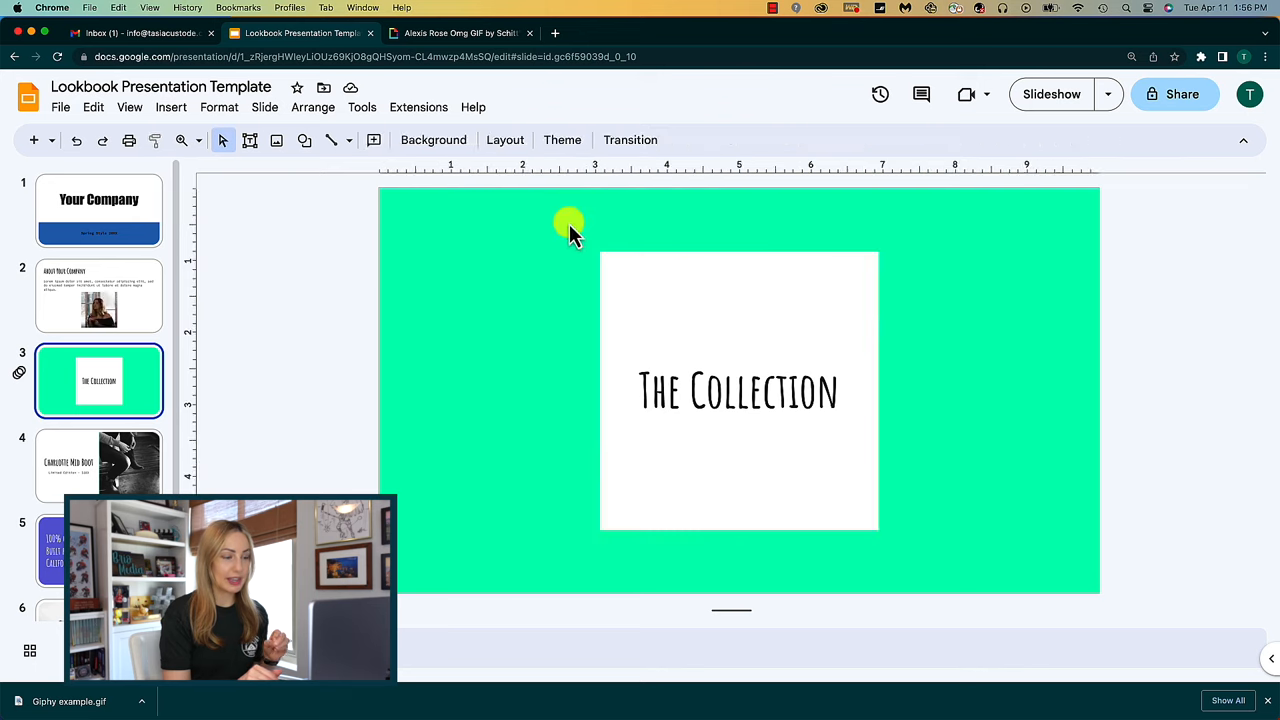
left_click(738, 390)
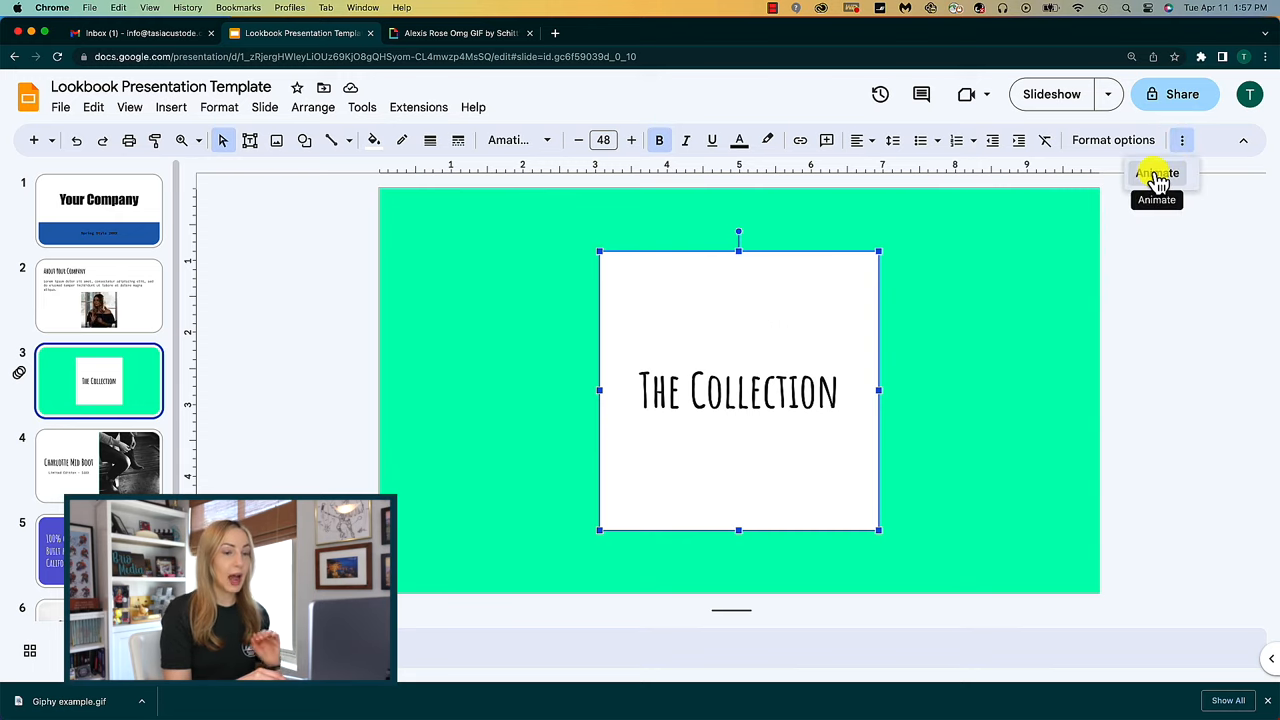
left_click(1157, 173)
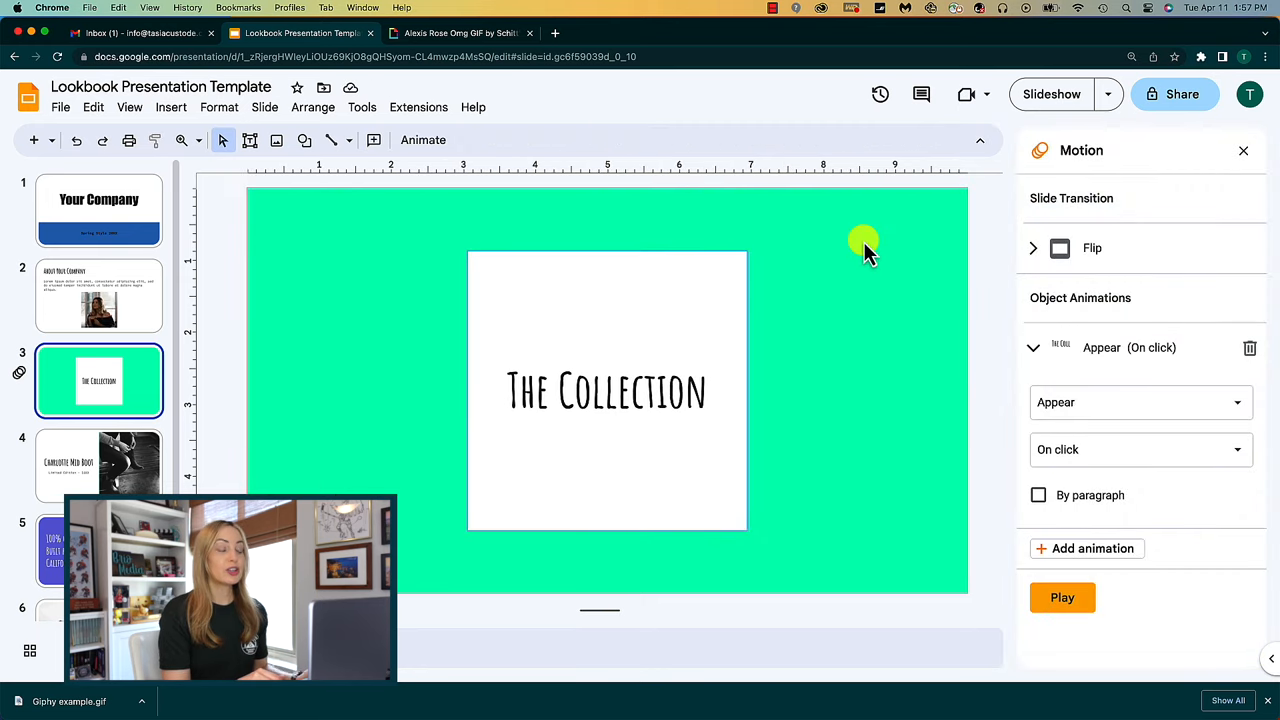
left_click(1140, 402)
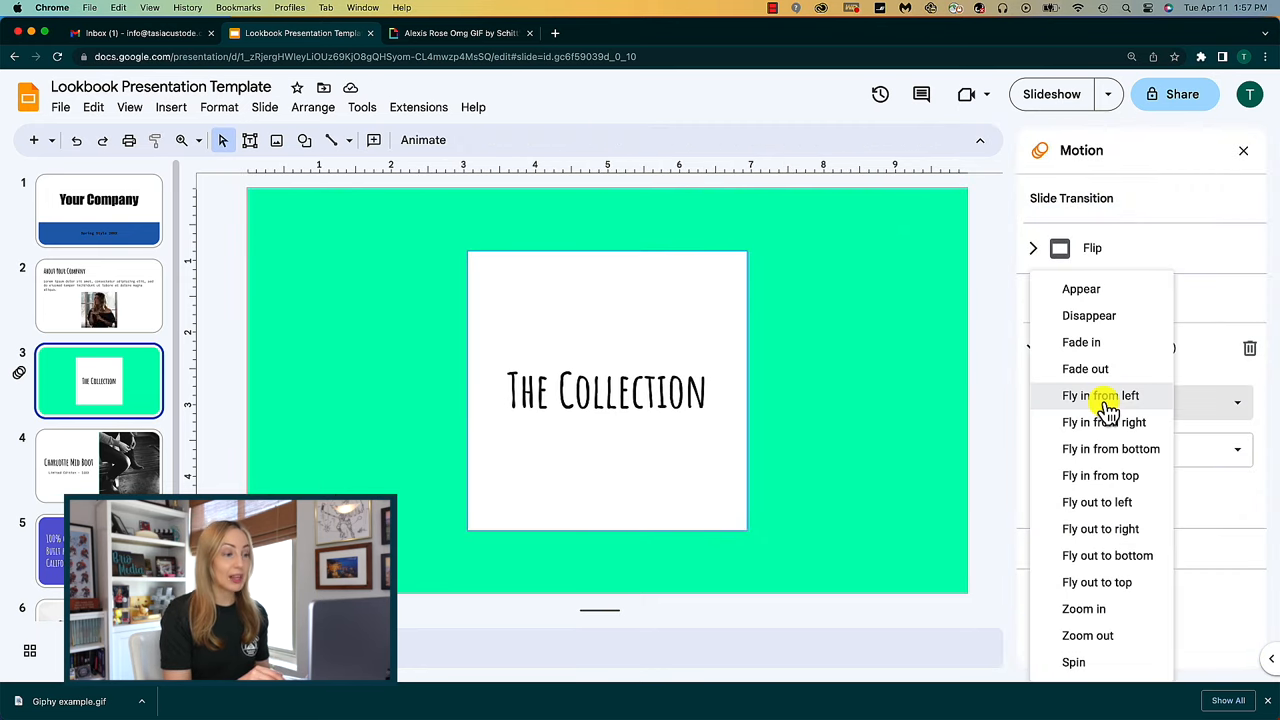
left_click(1081, 342)
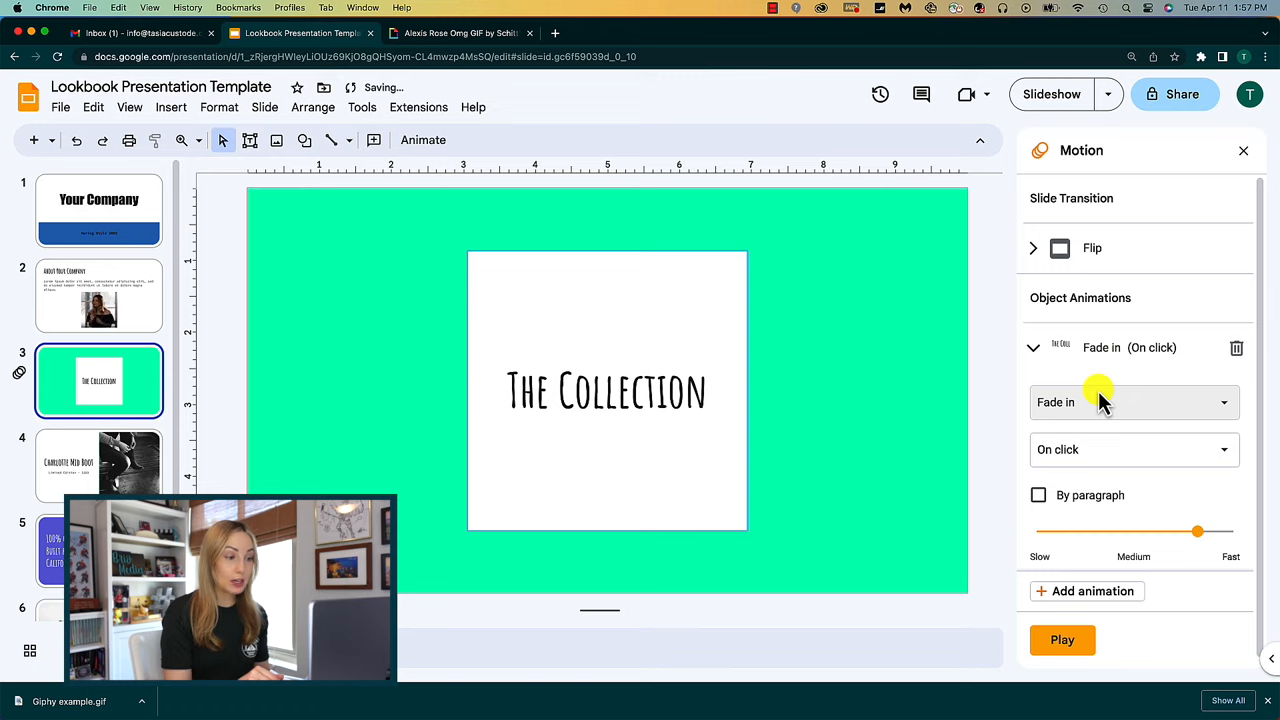
left_click(1133, 449)
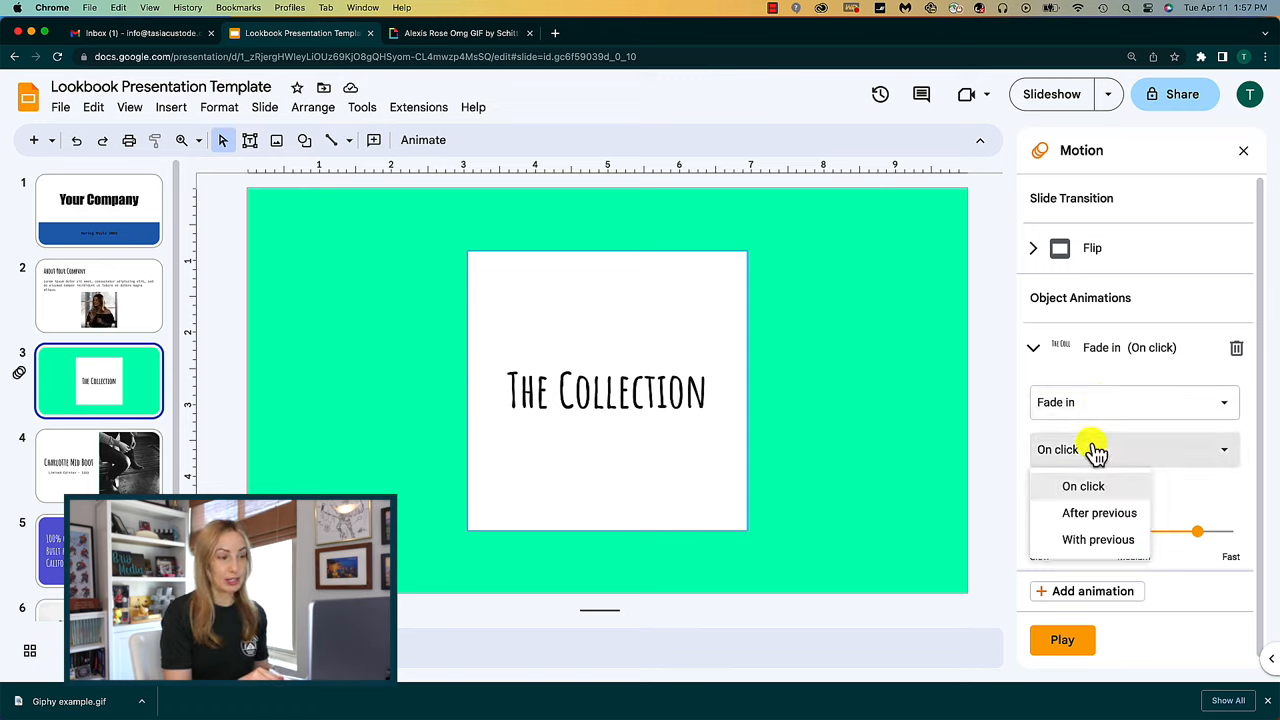
left_click(1083, 486)
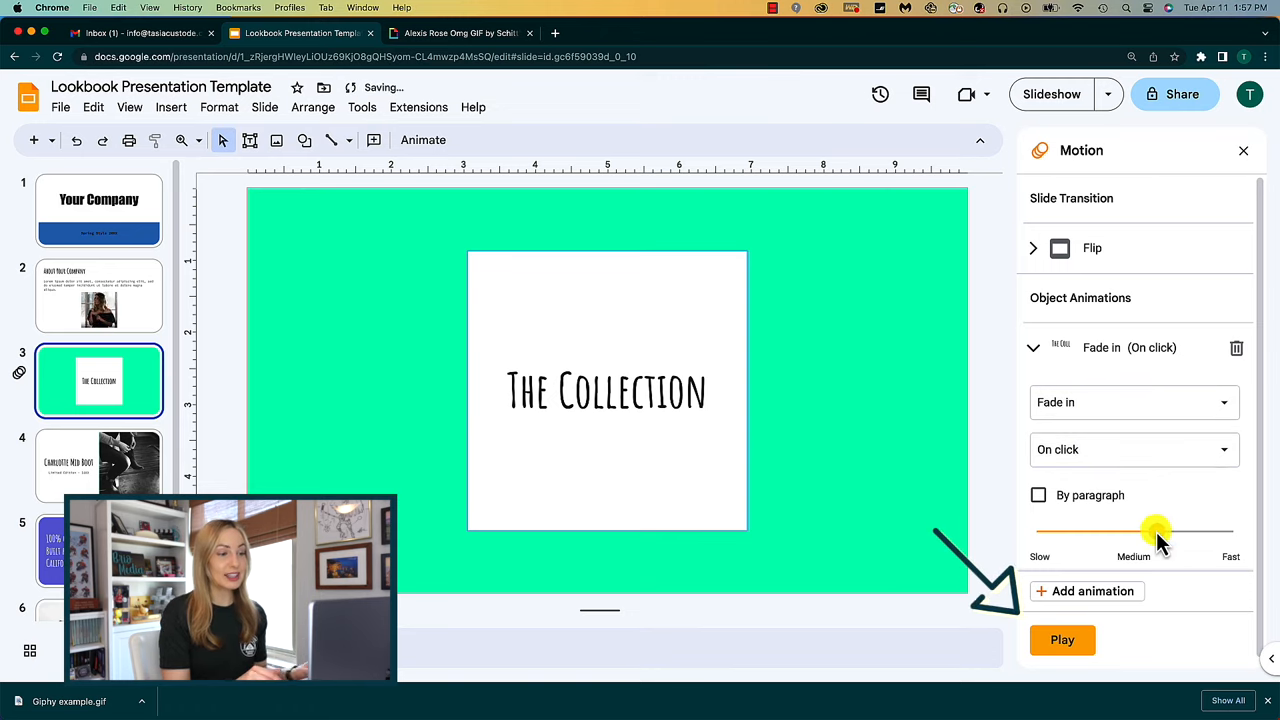
left_click(1062, 640)
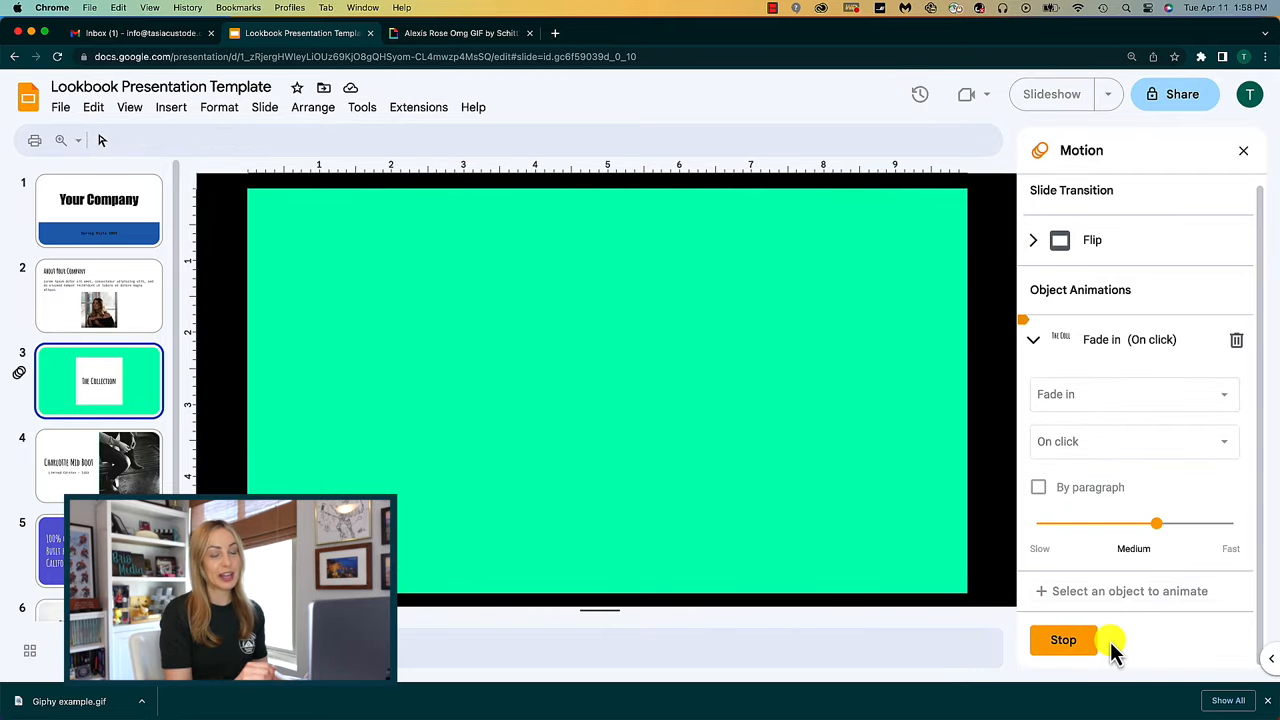
Stop the animation preview in the Motion panel
left_click(1063, 640)
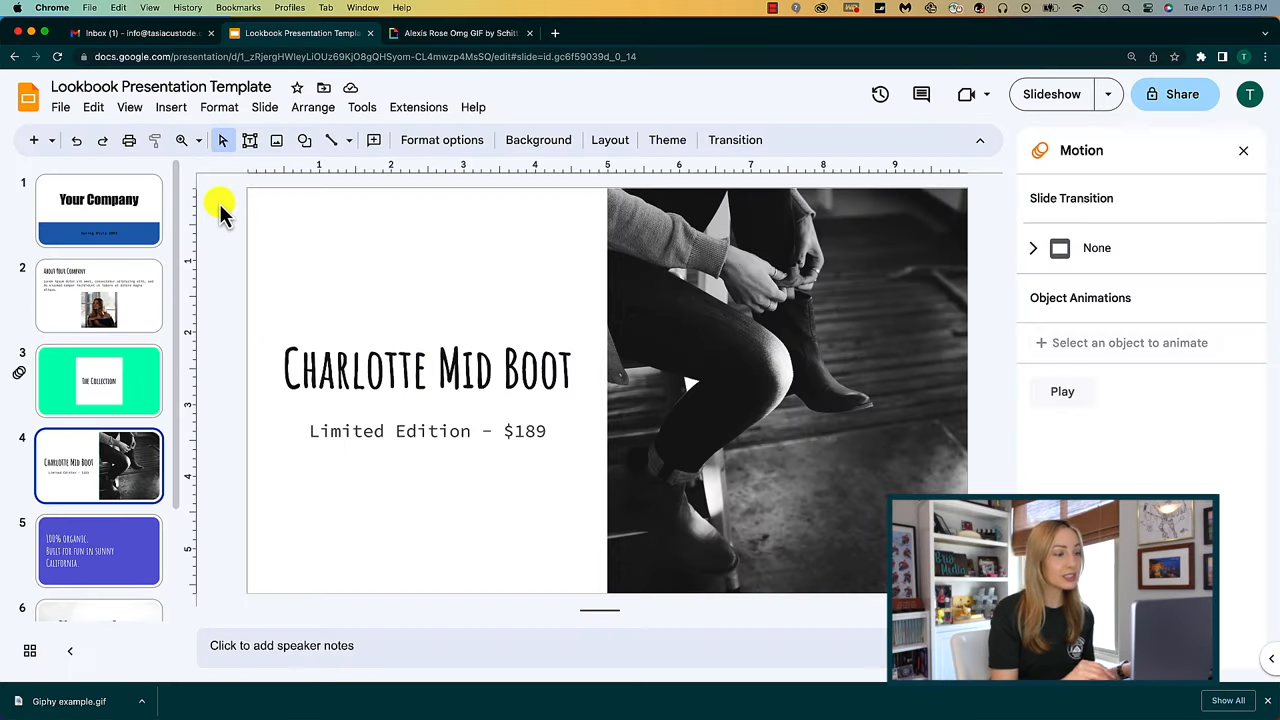
Insert the audio file from My Drive onto the Charlotte Mid Boot slide
left_click(170, 107)
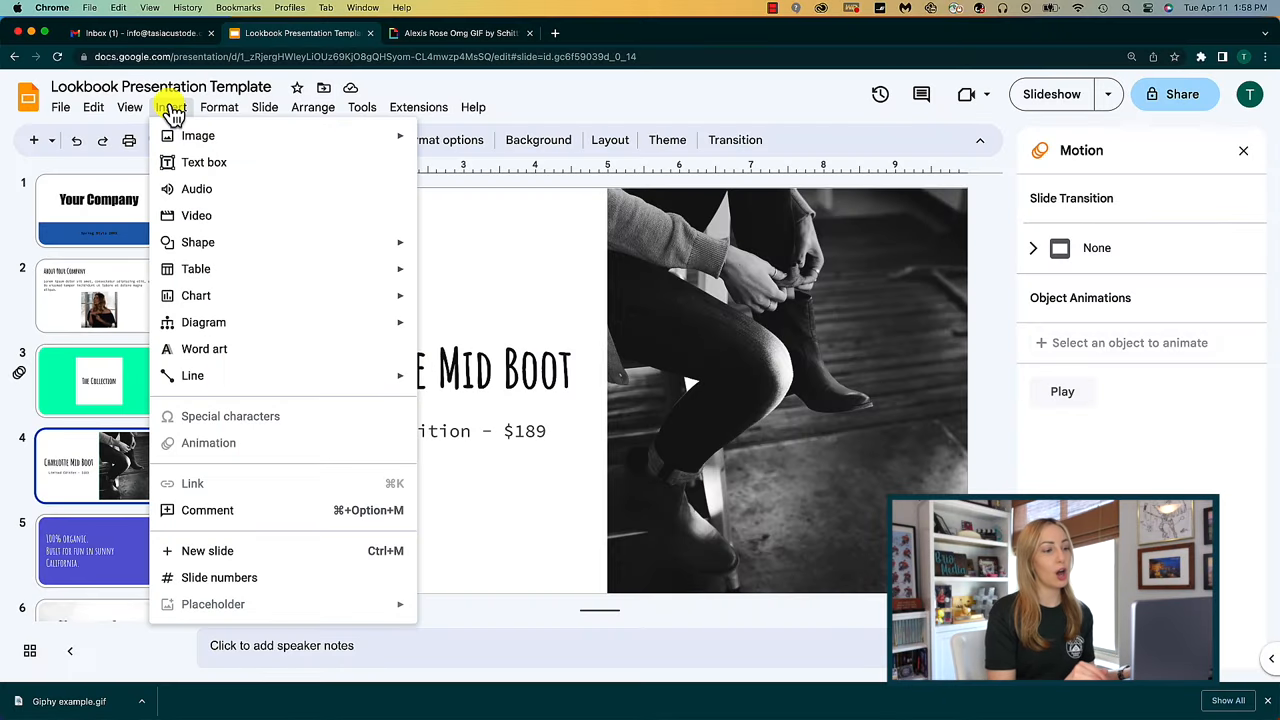
left_click(197, 189)
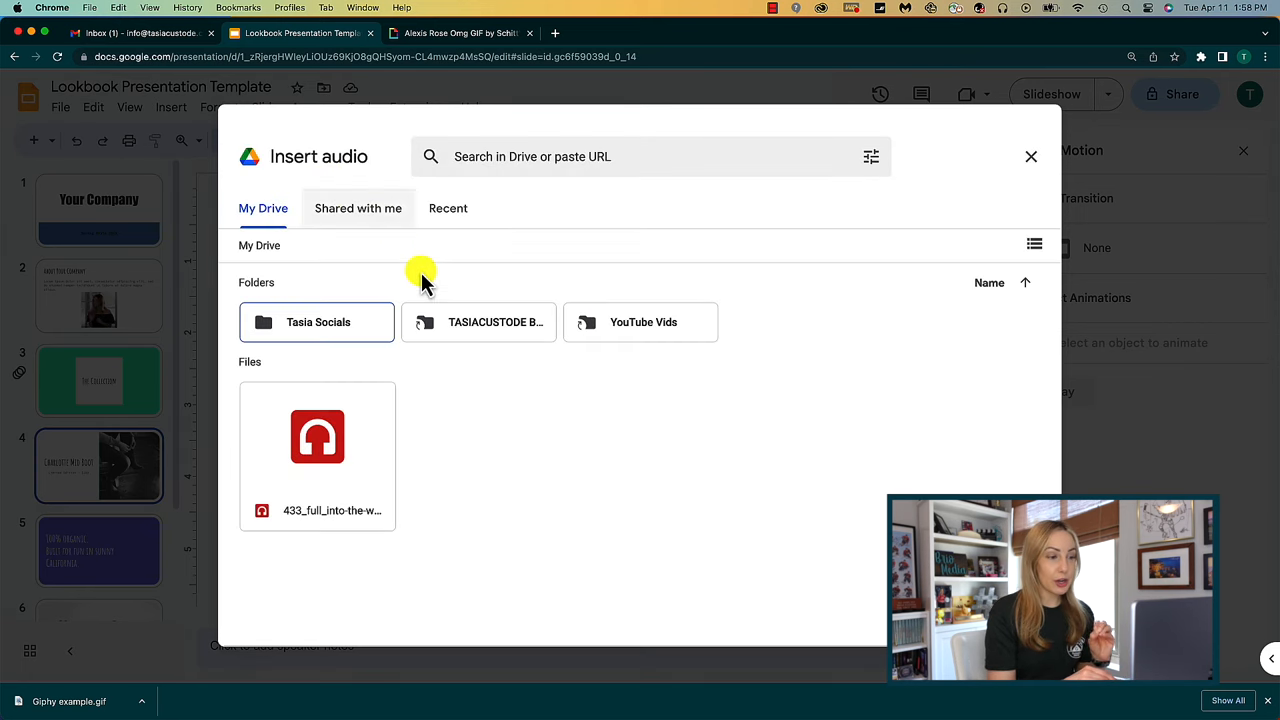
mouse_move(410, 465)
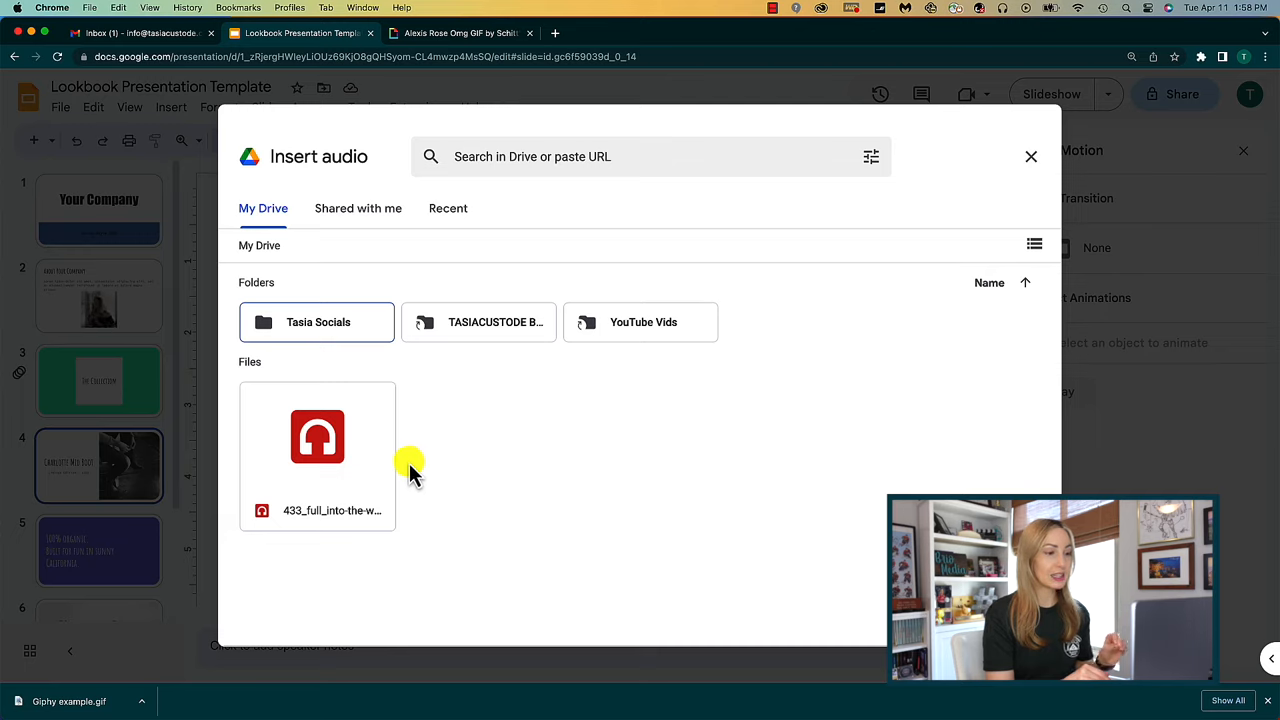
mouse_move(475, 485)
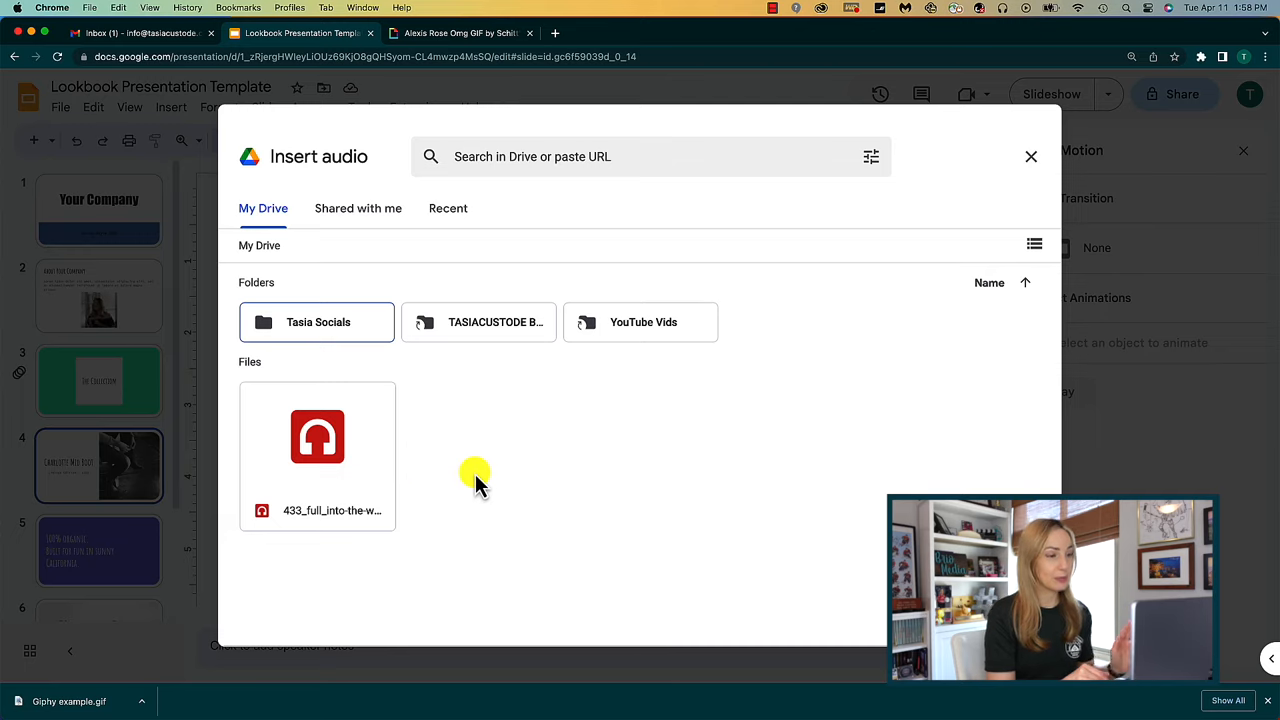
mouse_move(553, 477)
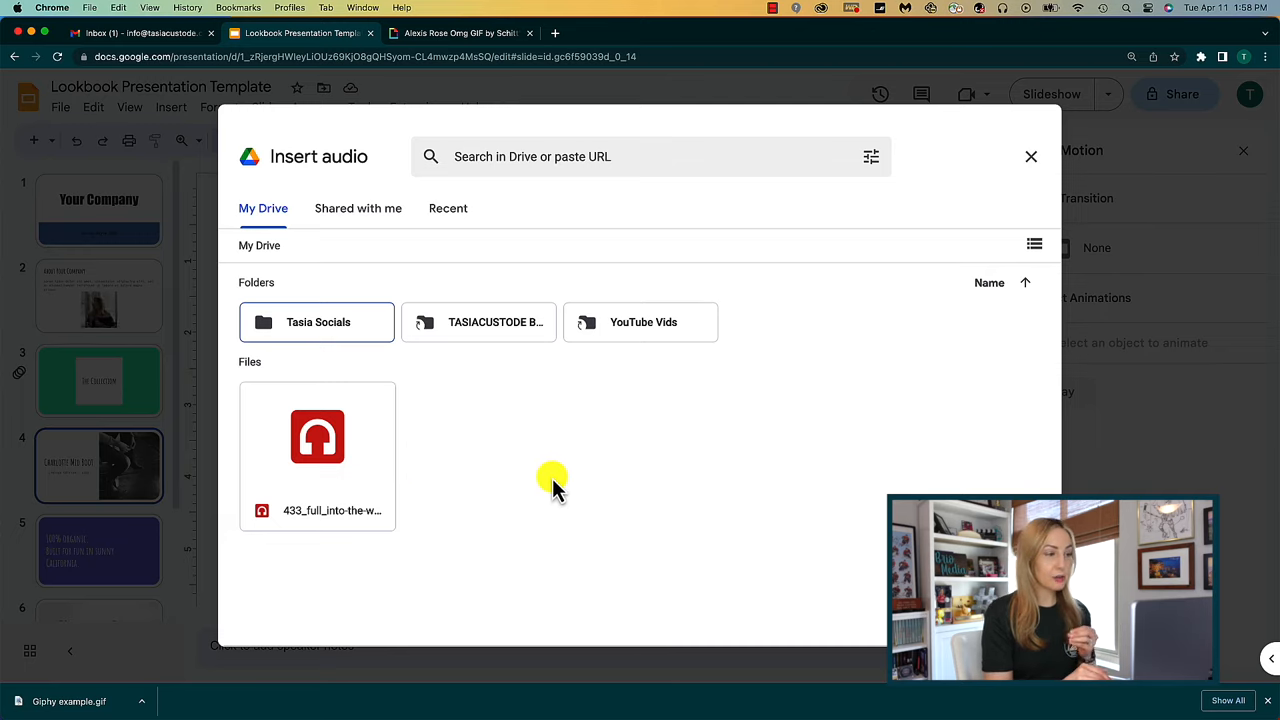
left_click(317, 437)
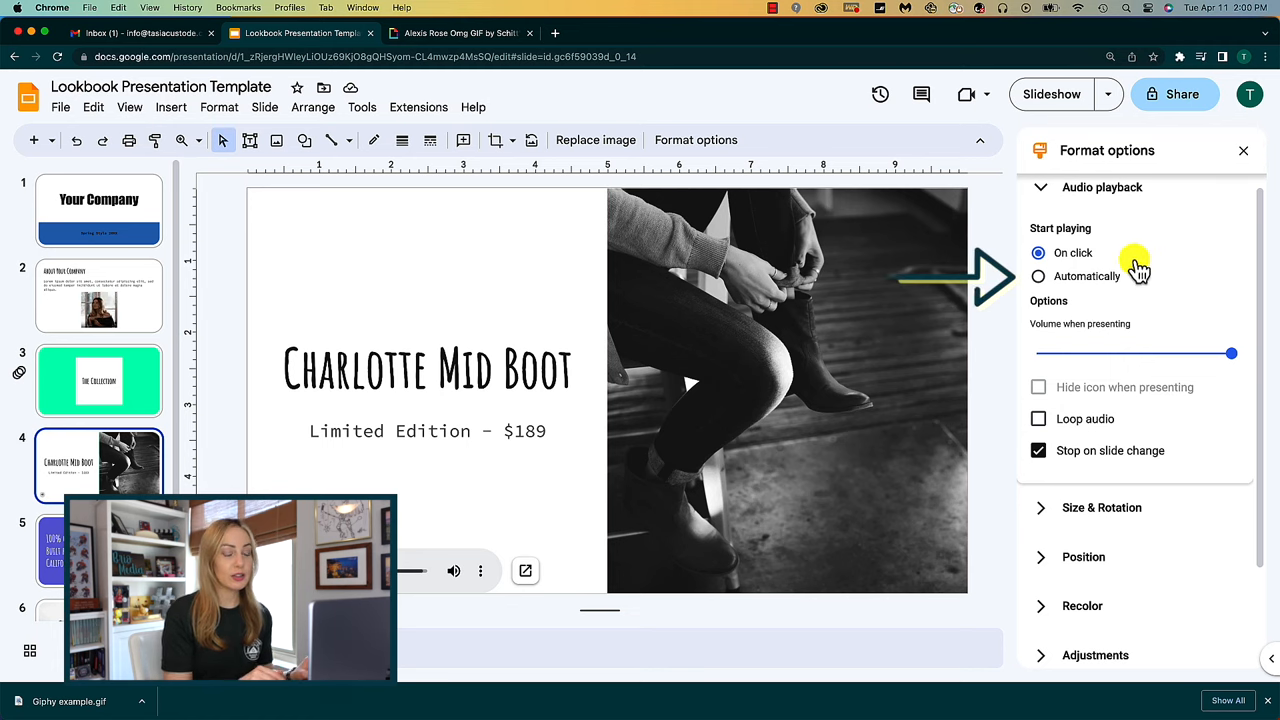
Set audio playback to Automatically, keep it playing on slide change, and cut the clip
left_click(1038, 276)
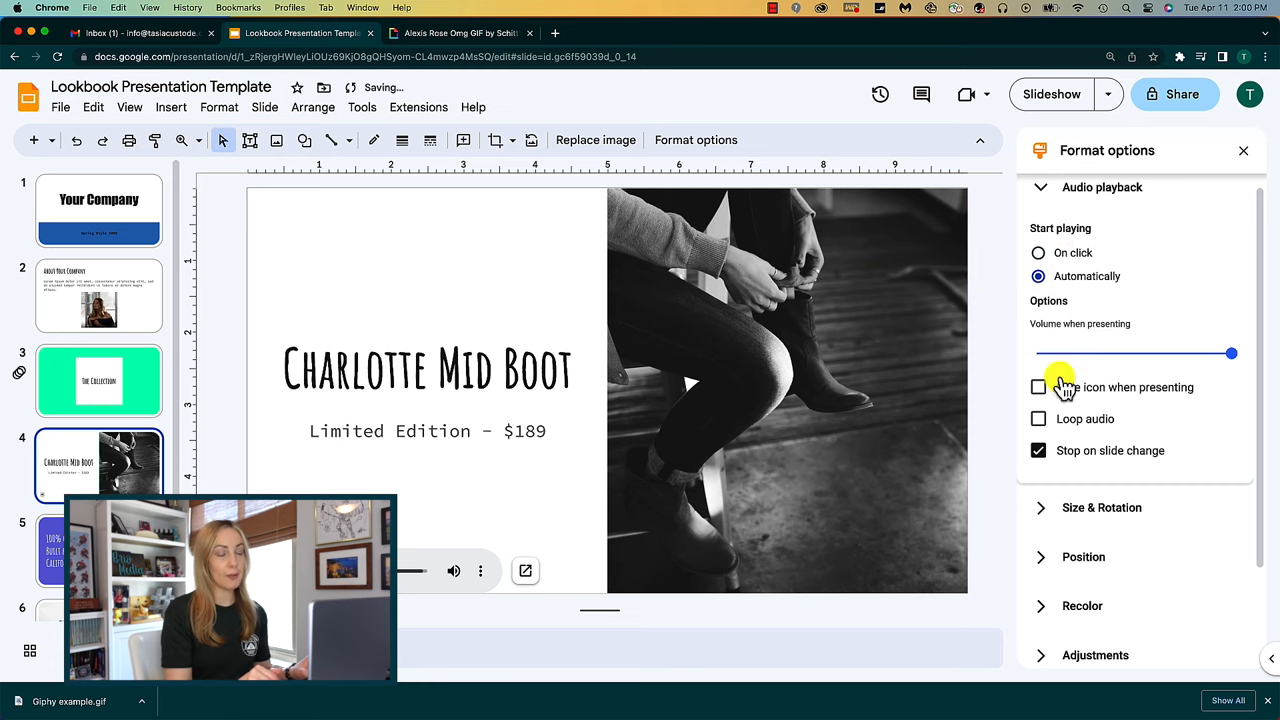
left_click(1038, 450)
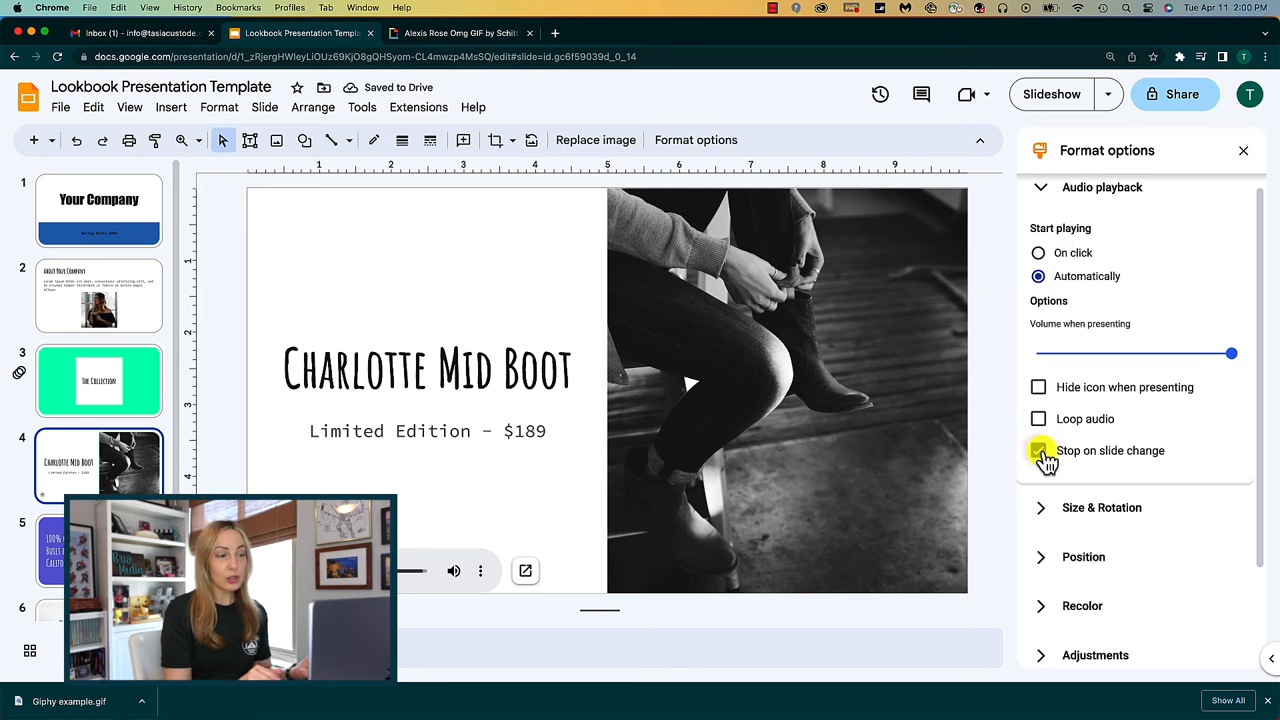
left_click(1038, 450)
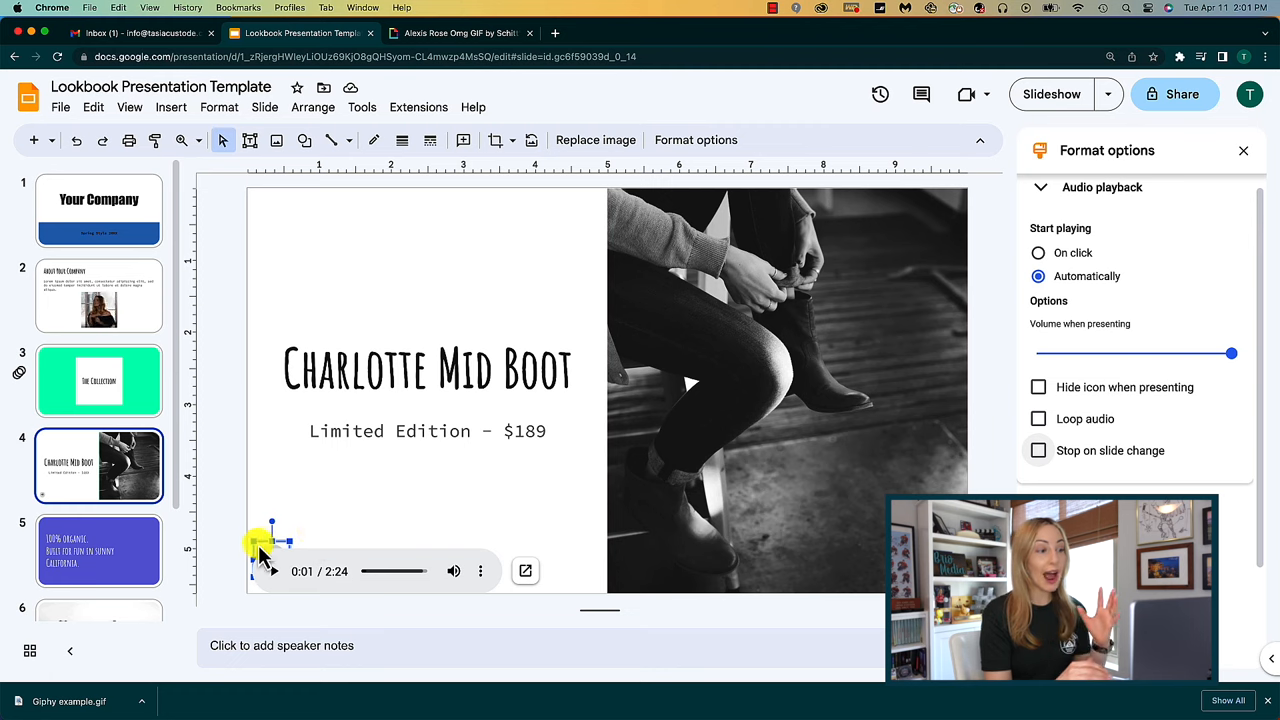
left_click(258, 550)
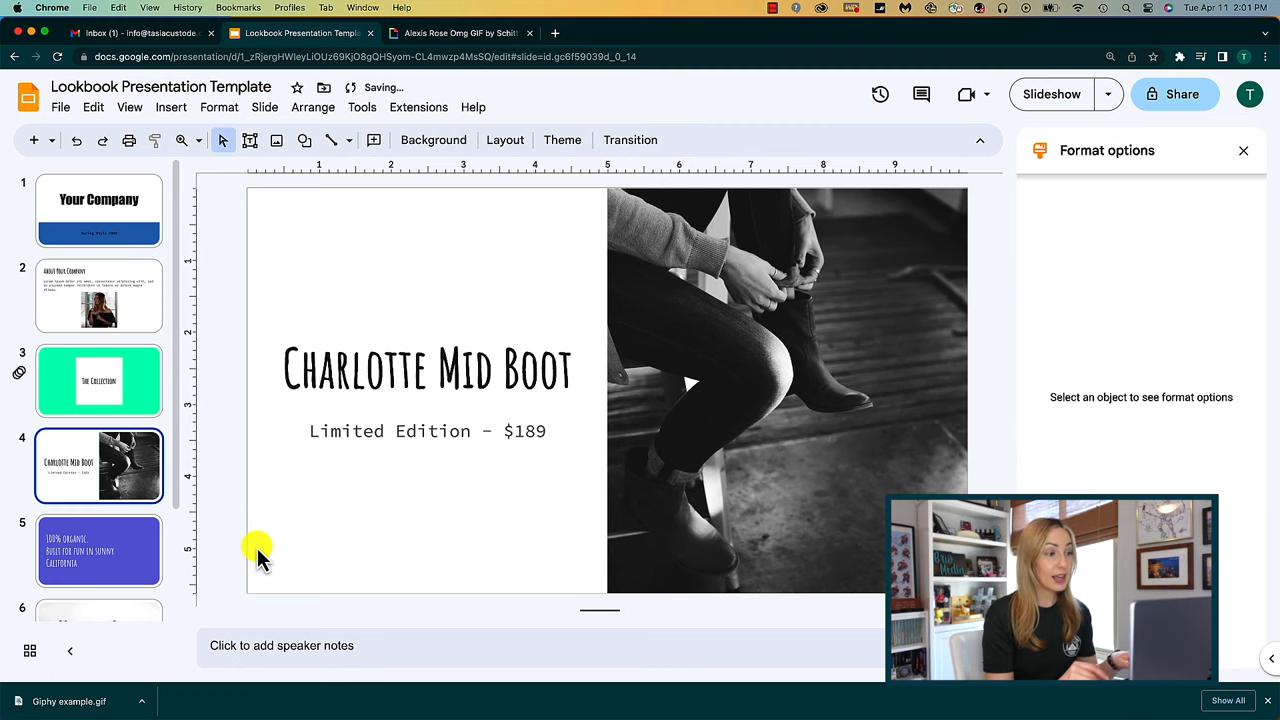
Paste the audio clip onto the Your Company title slide
left_click(99, 210)
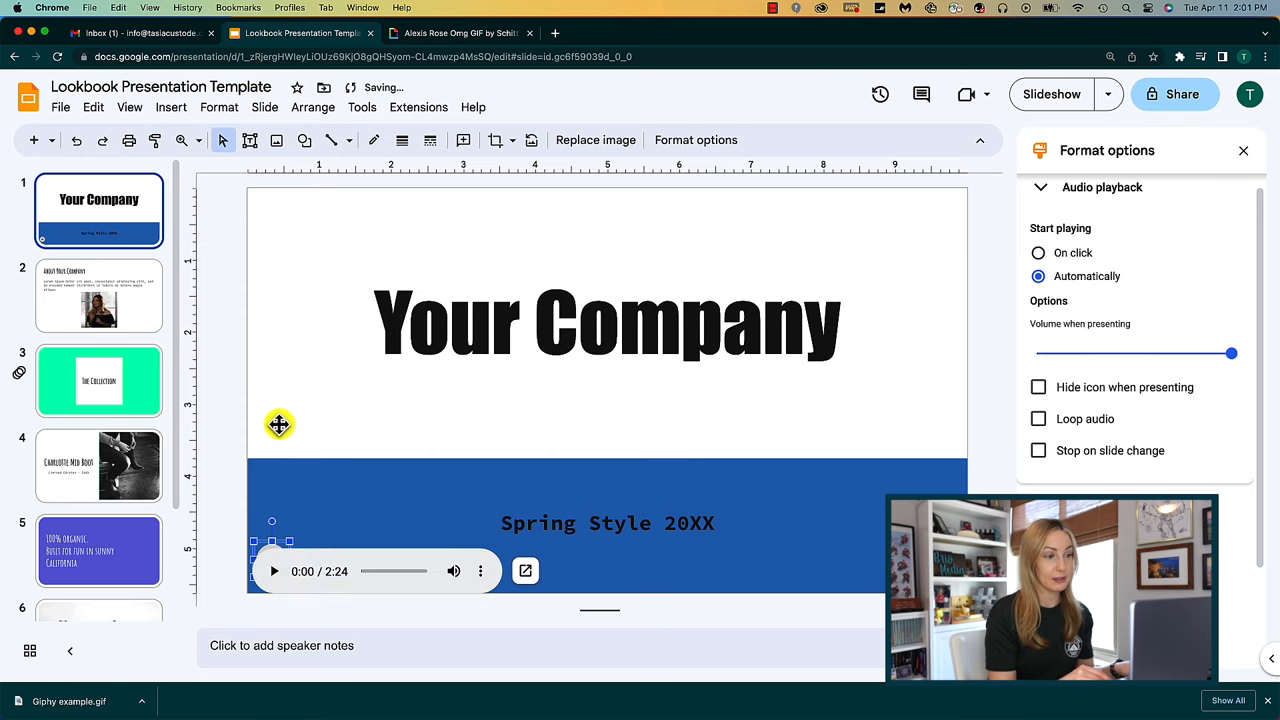
left_click(555, 33)
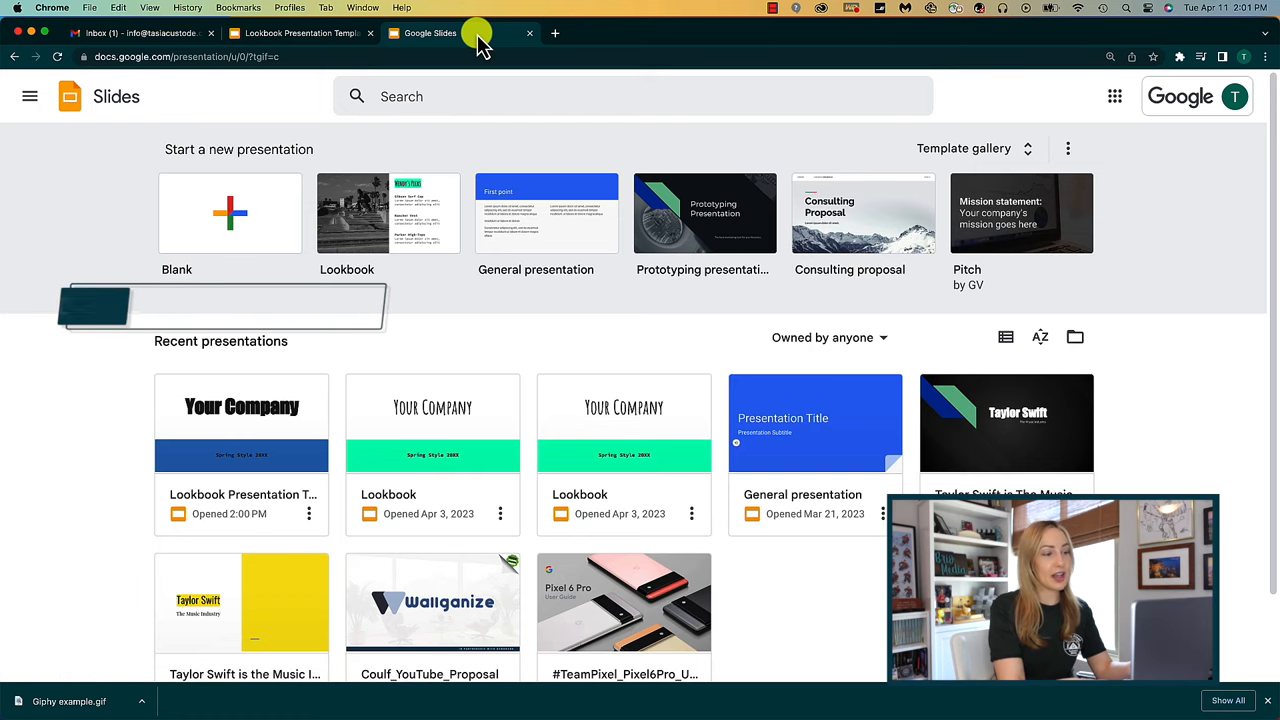
mouse_move(555, 35)
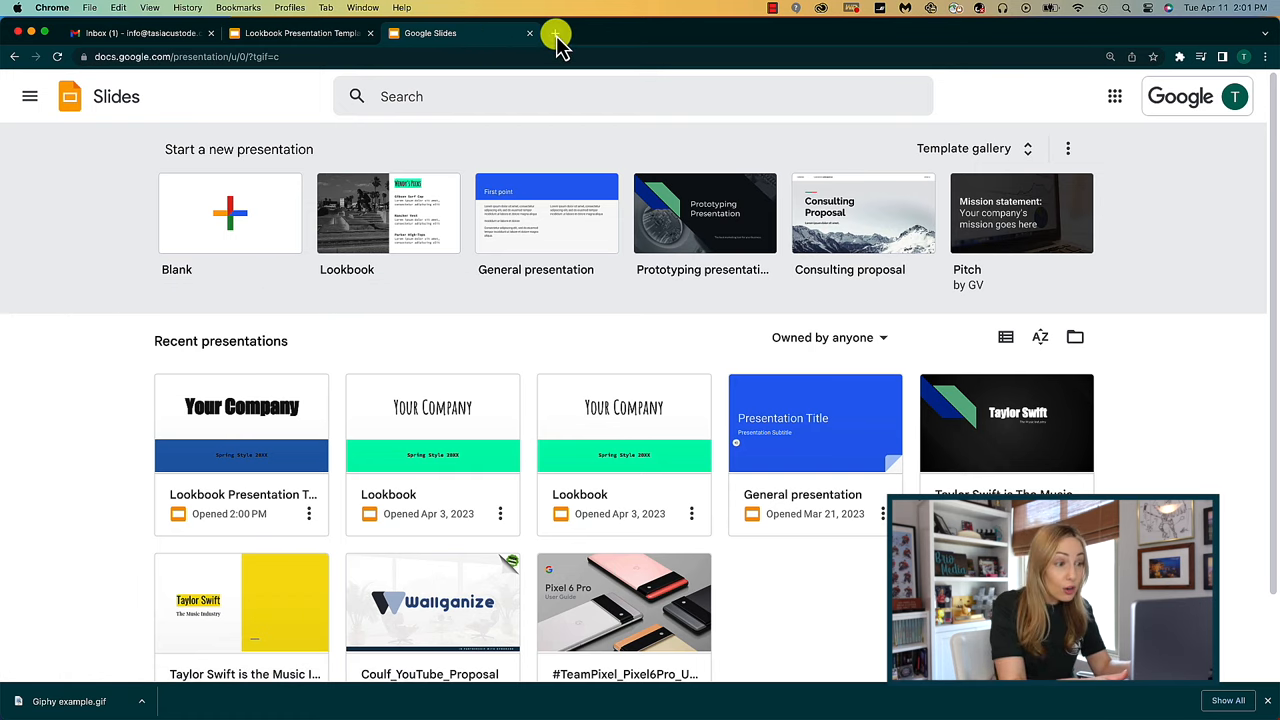
Open a new Chrome tab
left_click(556, 37)
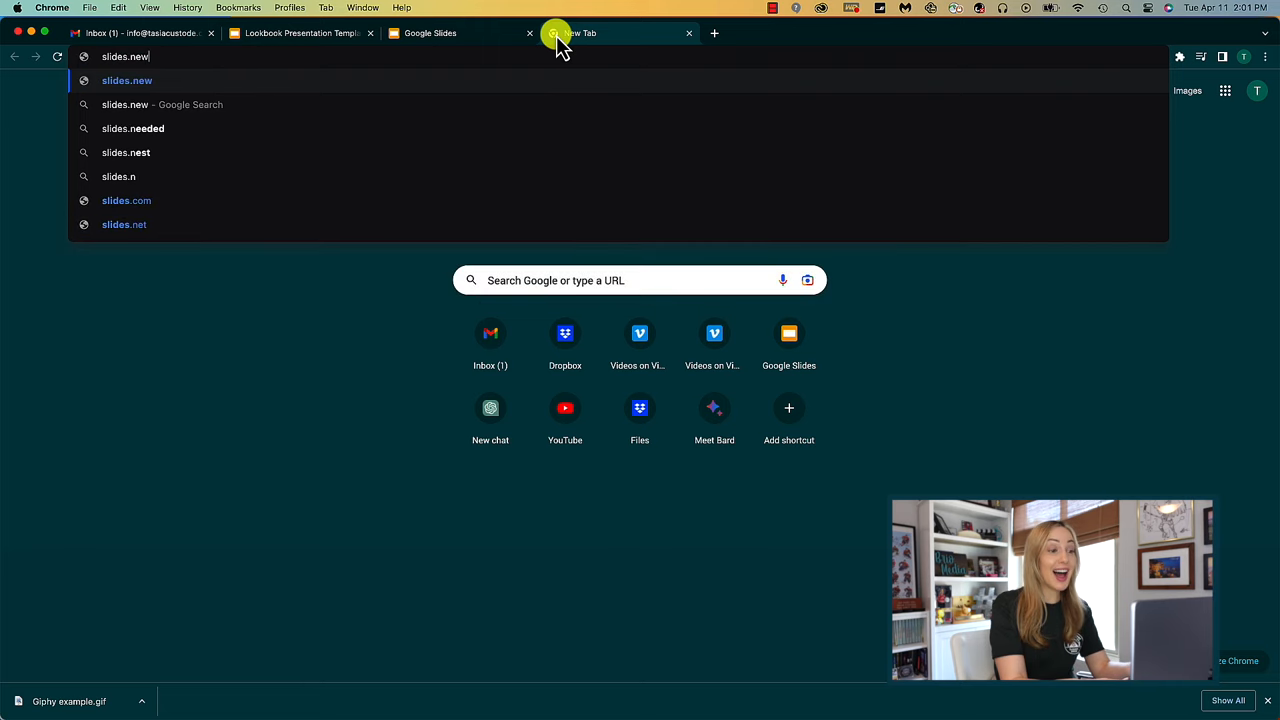